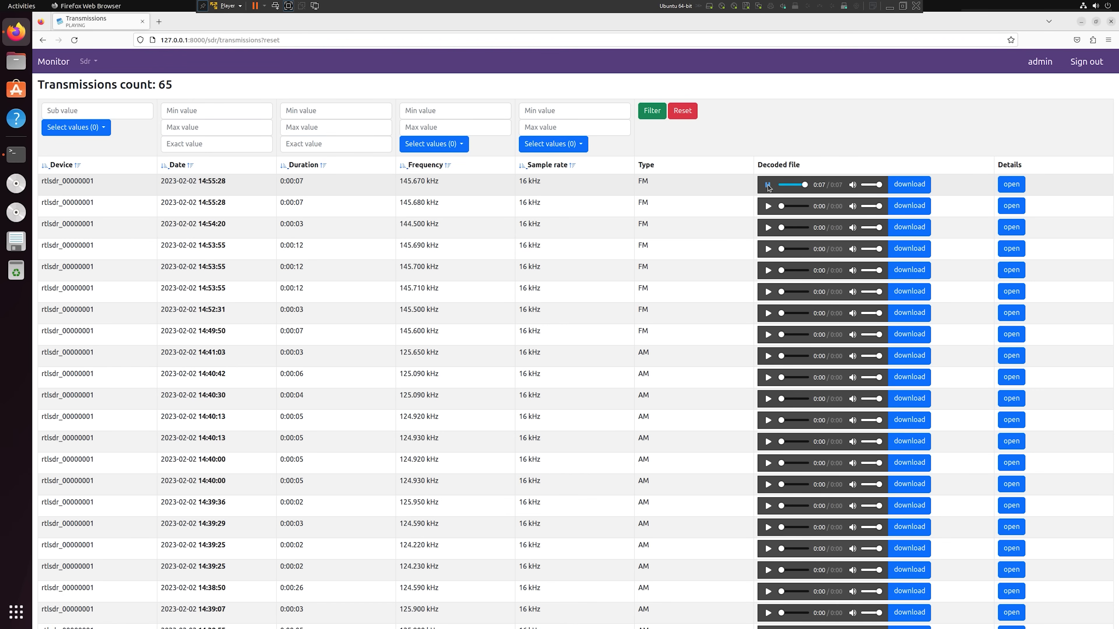
Play the 145.680, 144.500 and 145.690 kHz FM recordings in turn, pausing the first partway
left_click(768, 206)
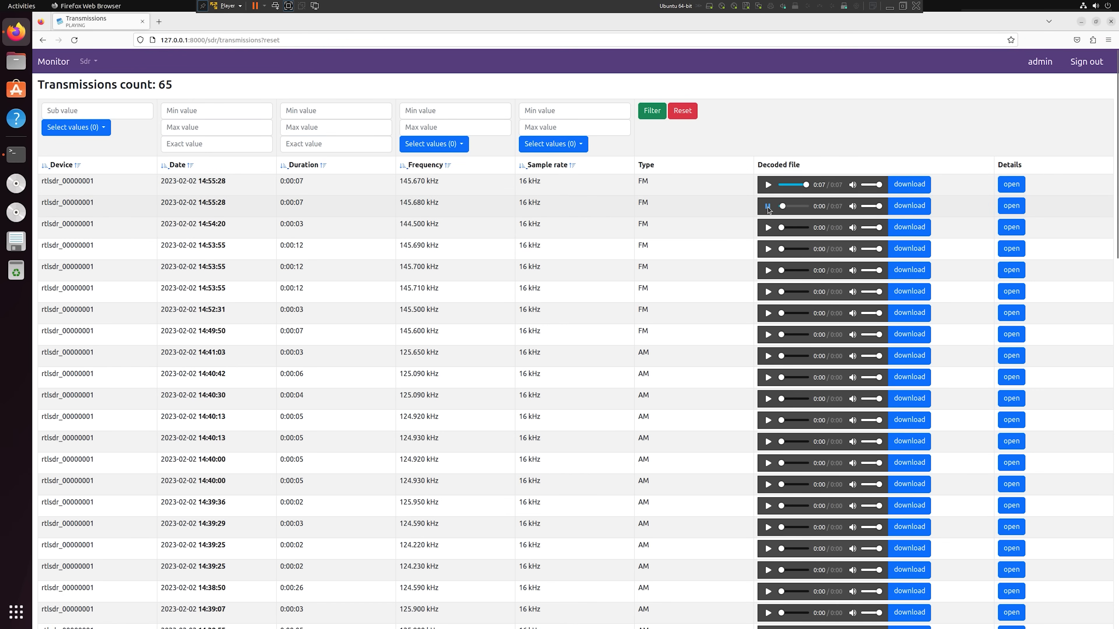
left_click(768, 206)
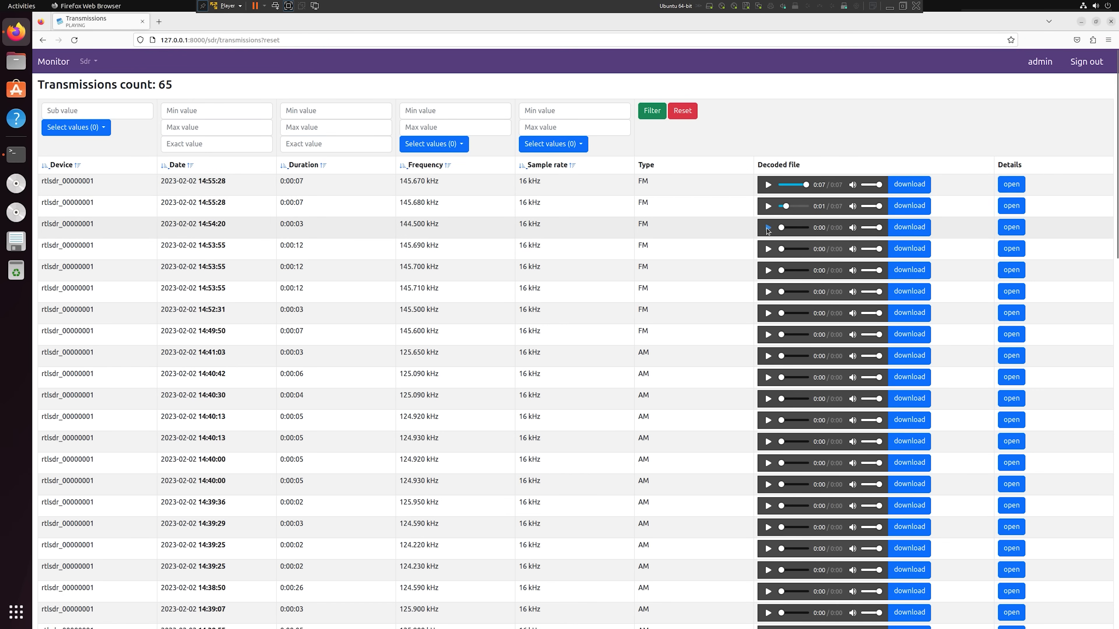
left_click(768, 227)
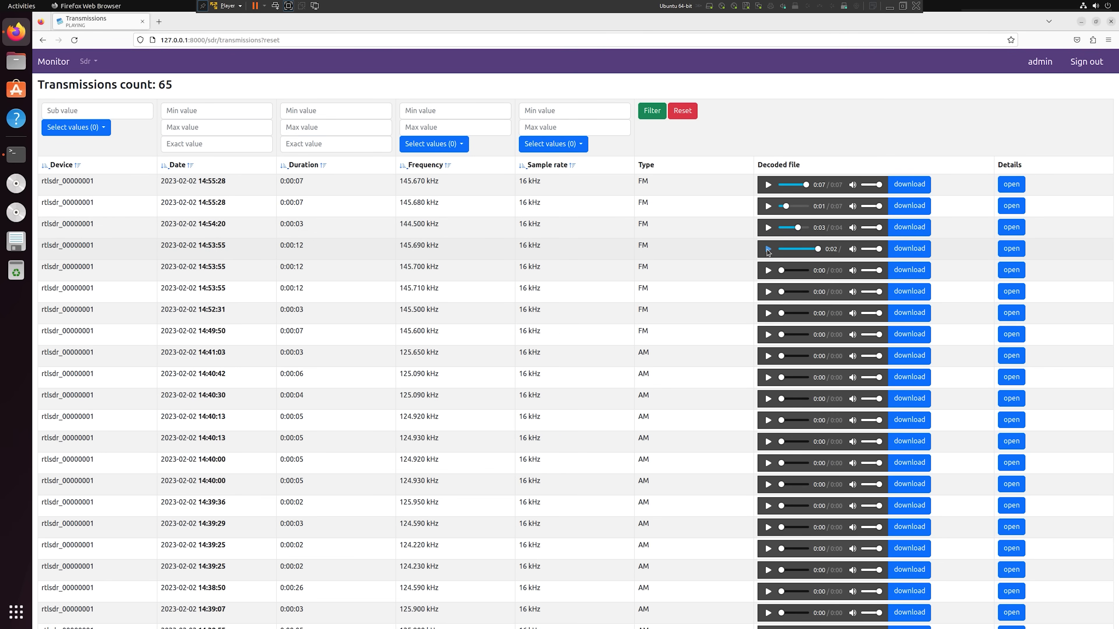
left_click(768, 270)
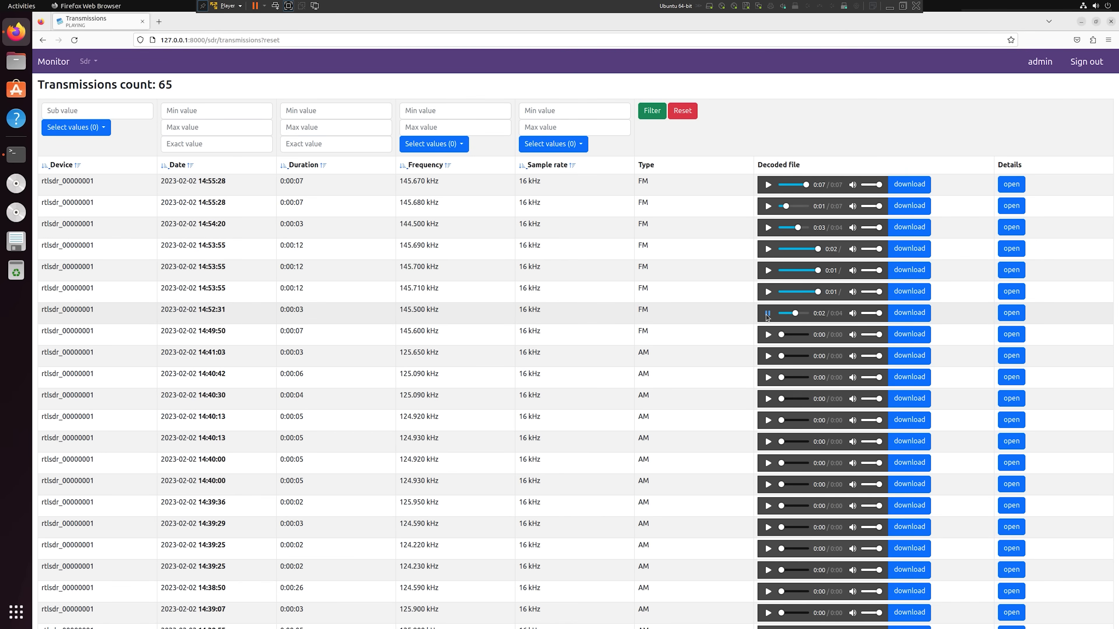
Play the 145.500 and 145.600 kHz recordings, then stop the 145.600 kHz one
left_click(768, 312)
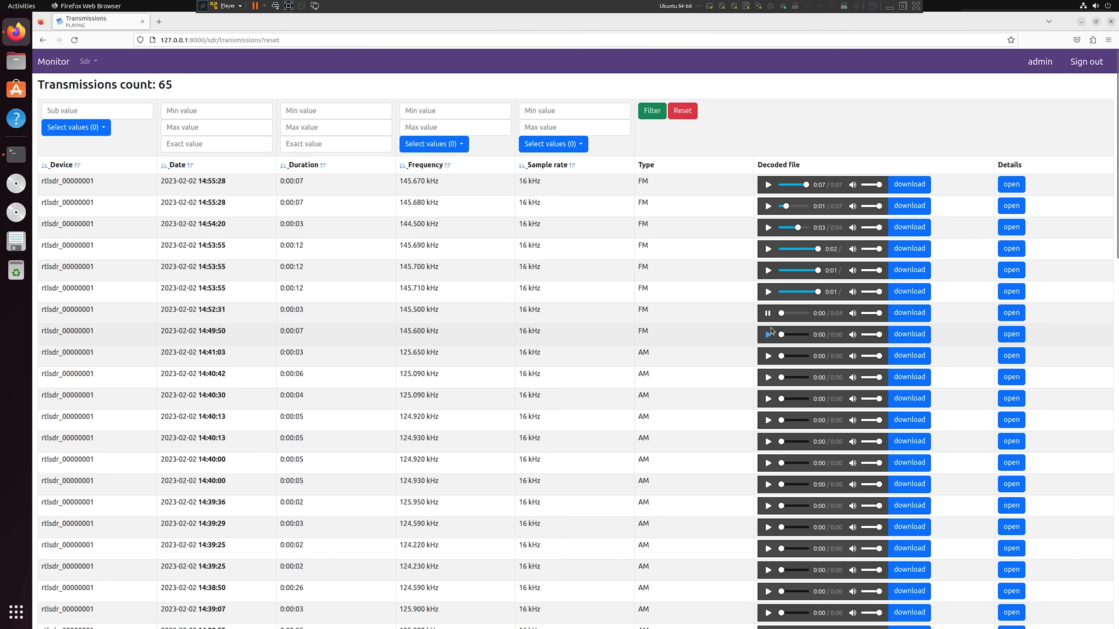
left_click(768, 312)
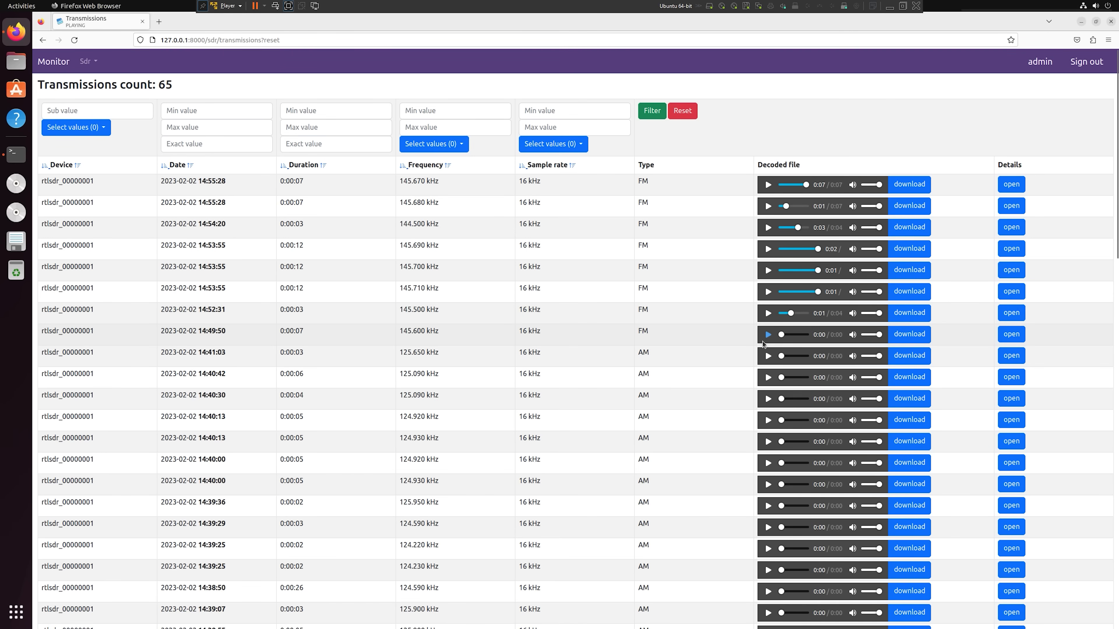
left_click(768, 334)
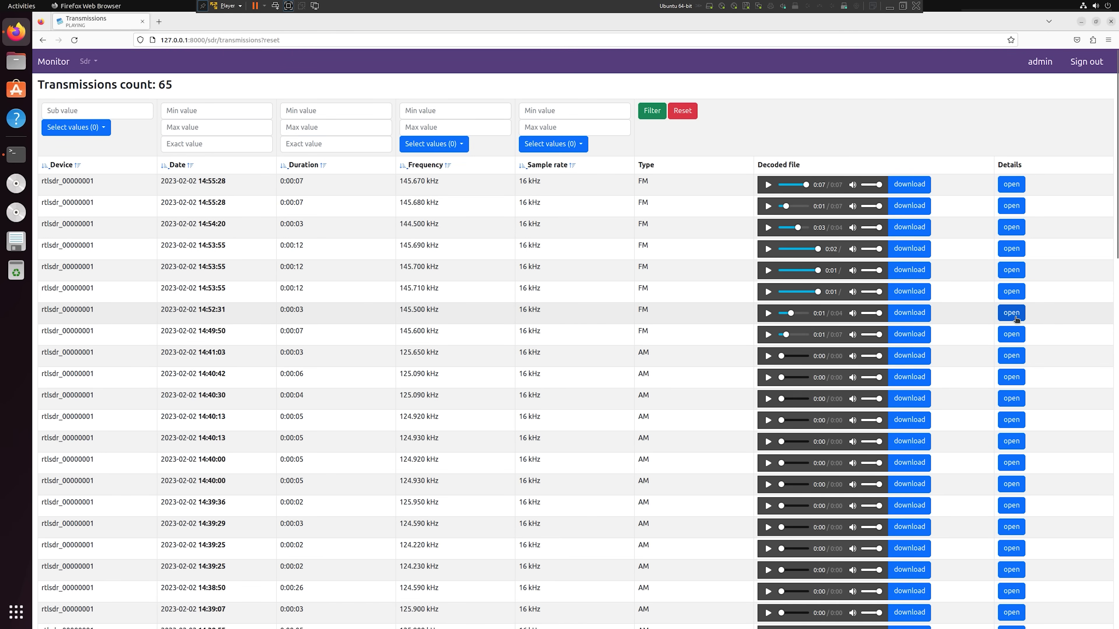
Play the 145.500 kHz transmission's audio from its details page, then list the spectrograms
left_click(1011, 313)
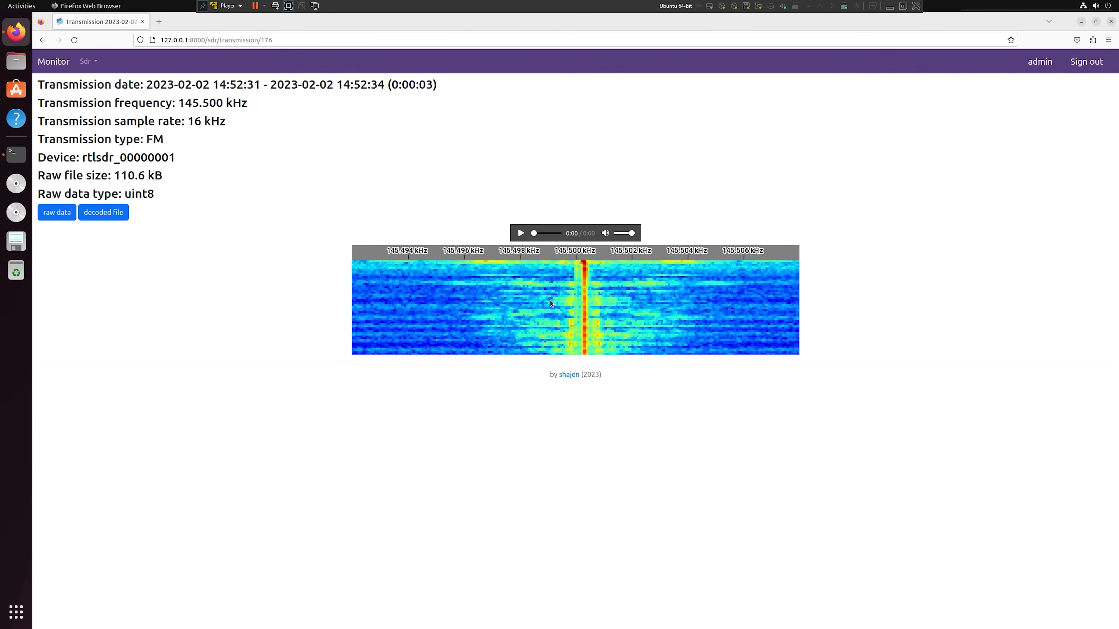
left_click(521, 233)
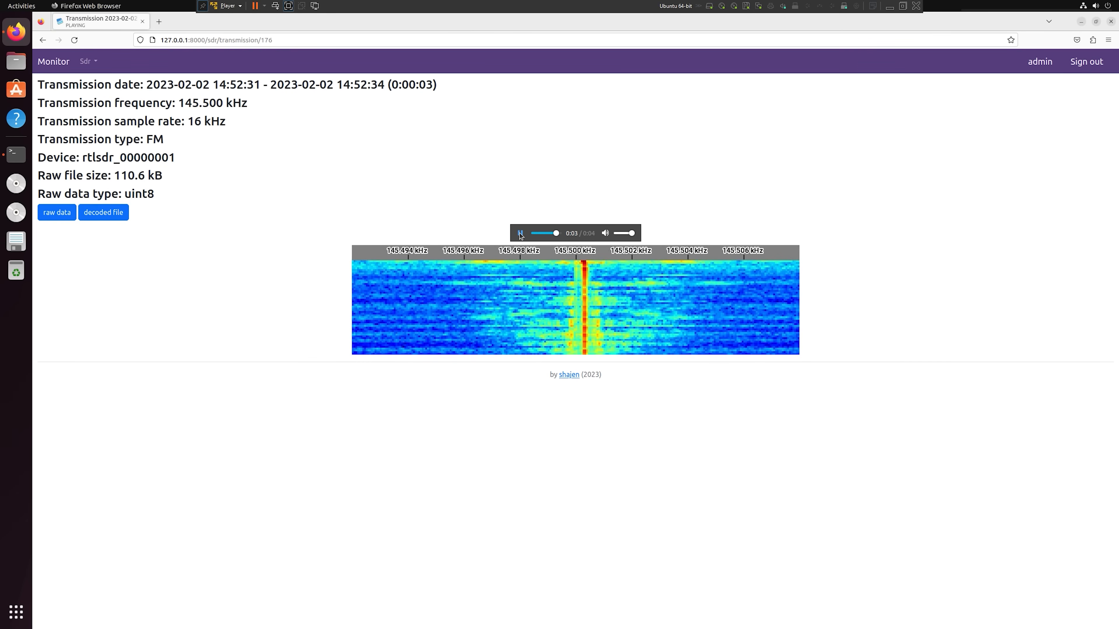
left_click(86, 61)
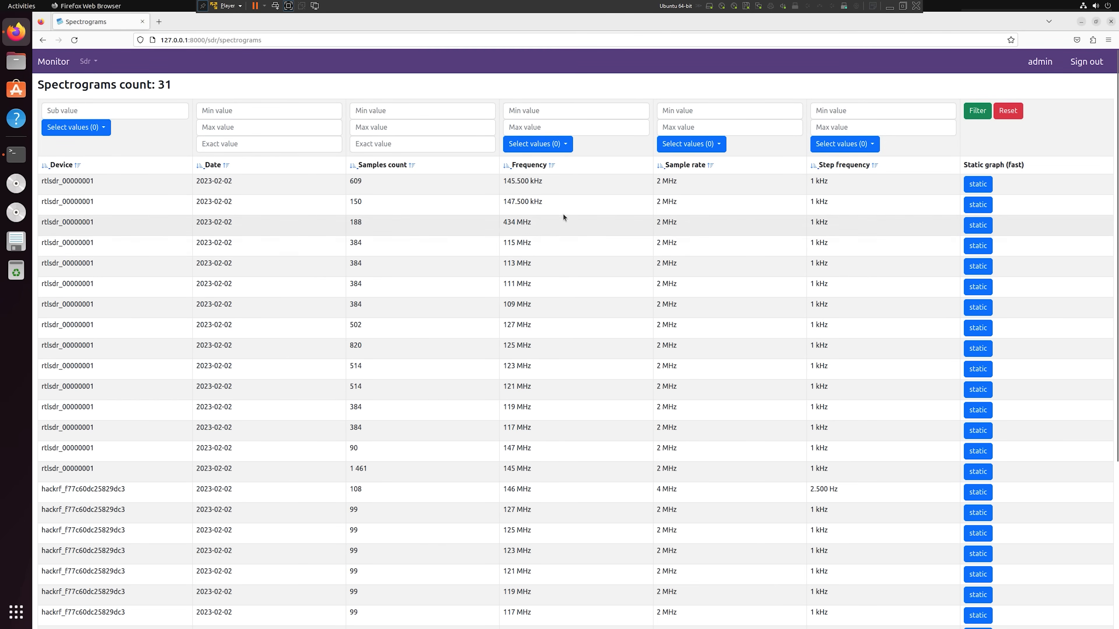
View the static graph of the 145.500 kHz spectrogram covering 14:44–14:57
left_click(978, 184)
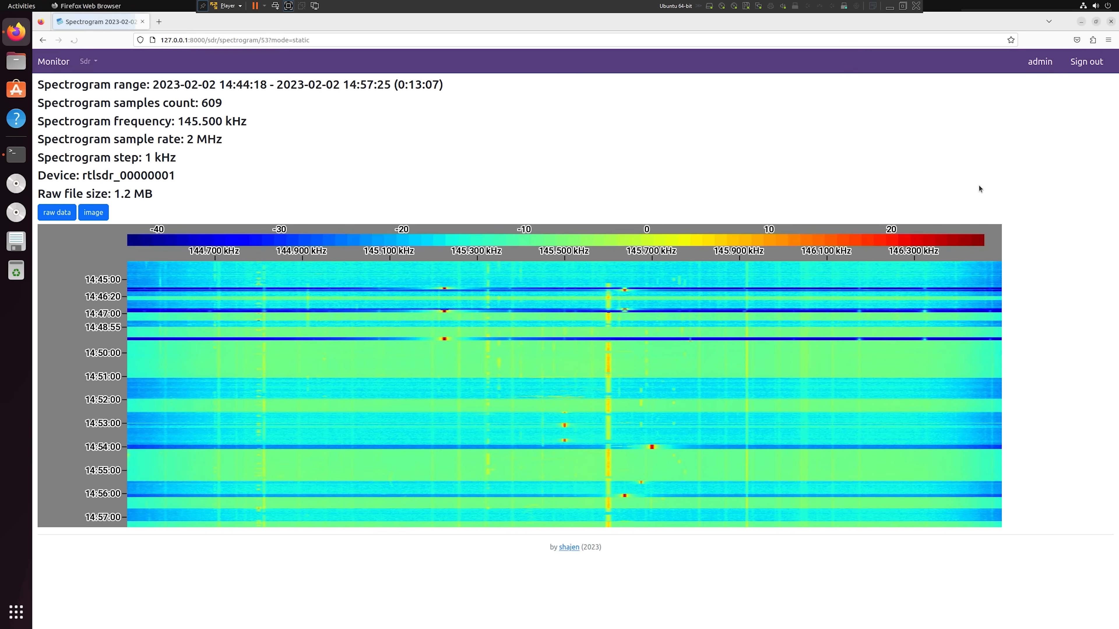
mouse_move(818, 357)
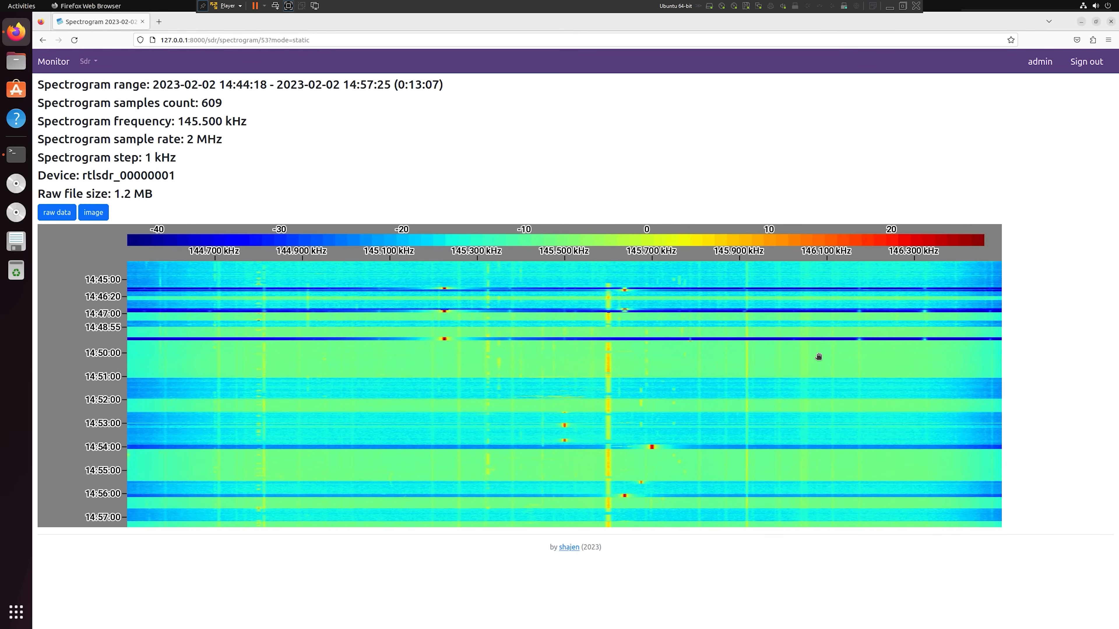
mouse_move(120, 46)
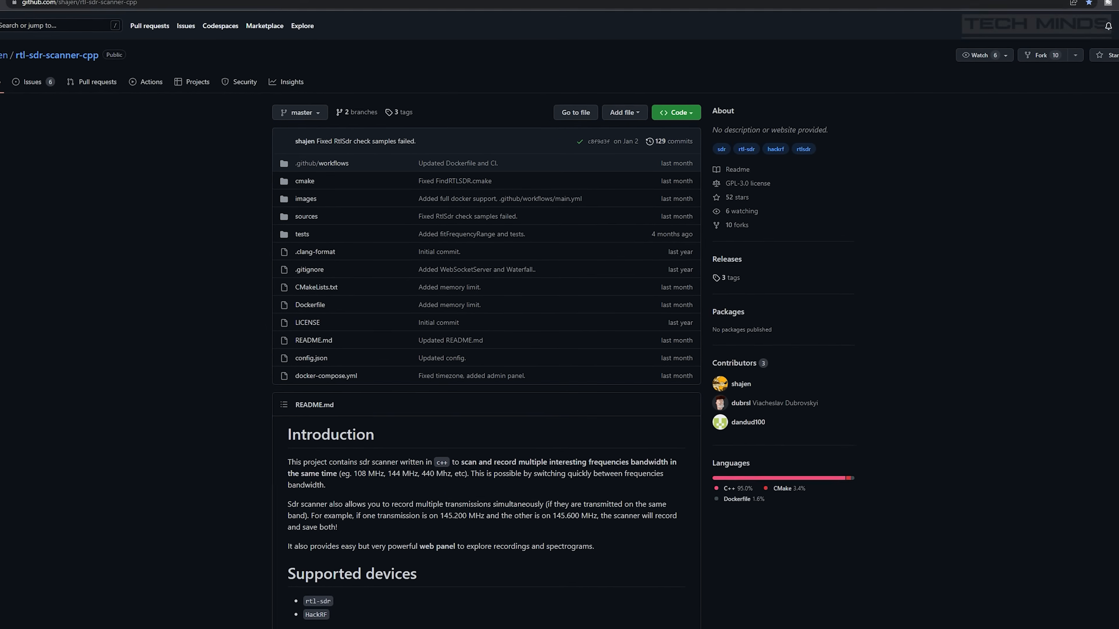
Scroll the README down to the 'Custom sample rate, step and frequency range' section
scroll("down", 3)
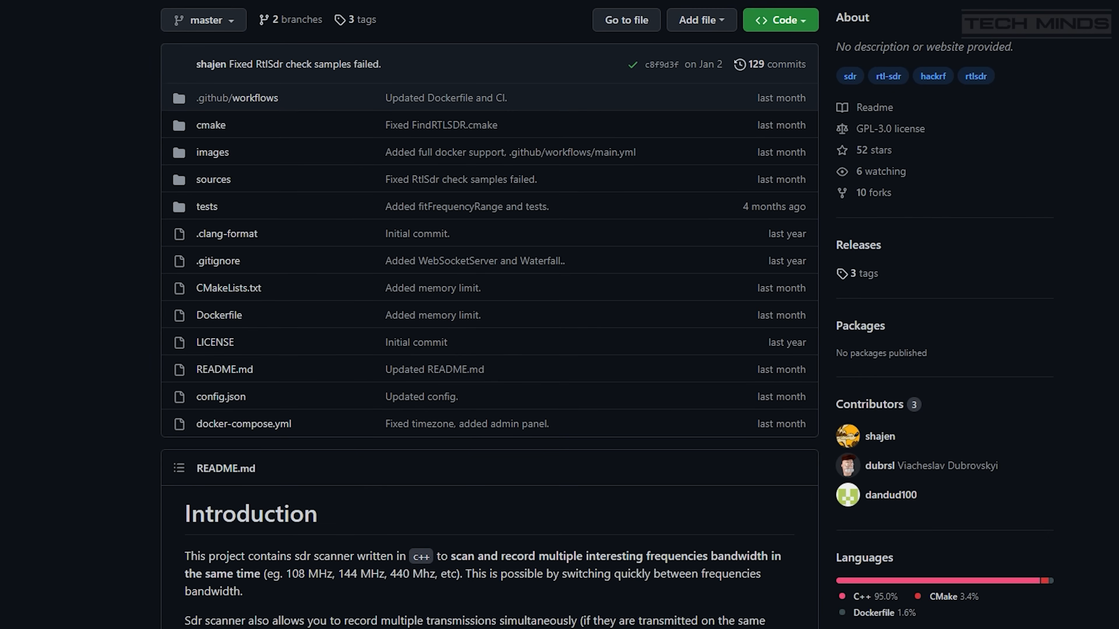
scroll("down", 3)
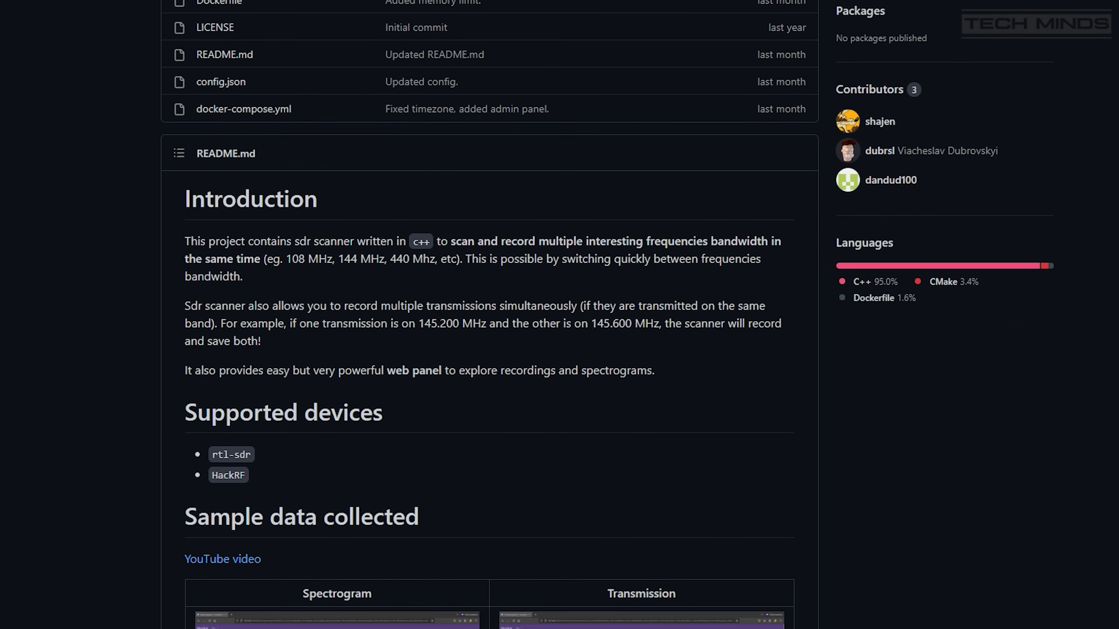
scroll("down", 3)
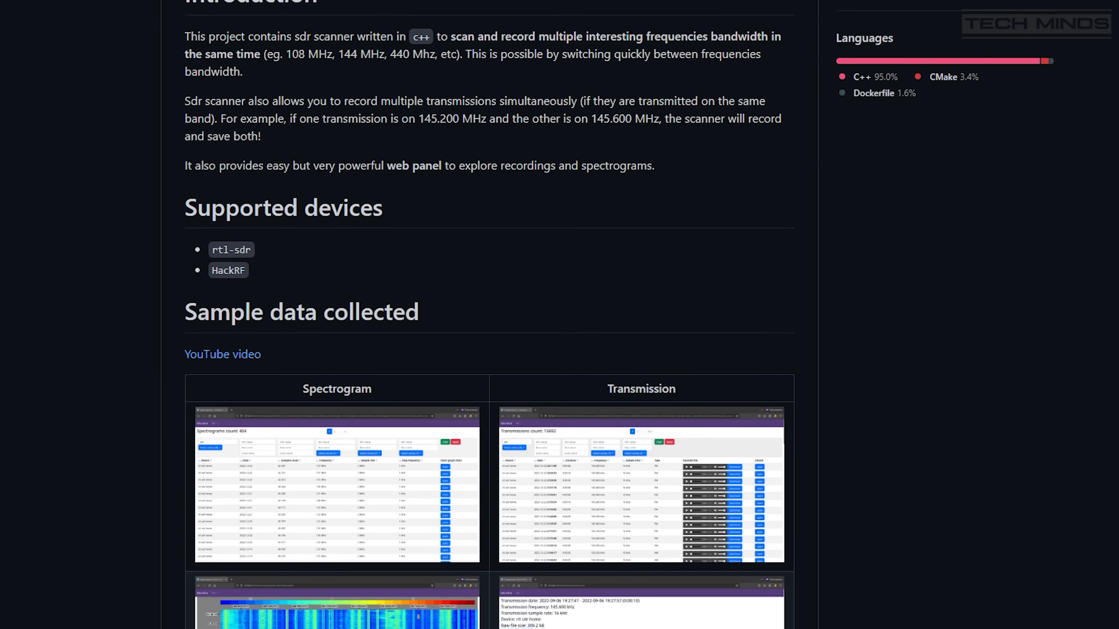
scroll("down", 3)
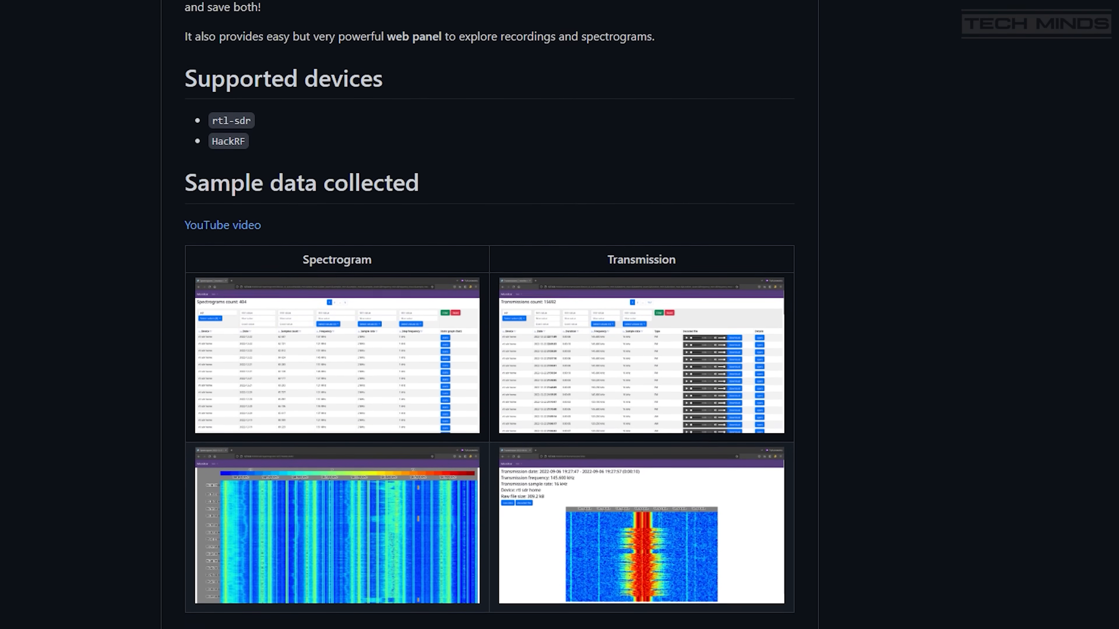
scroll("down", 3)
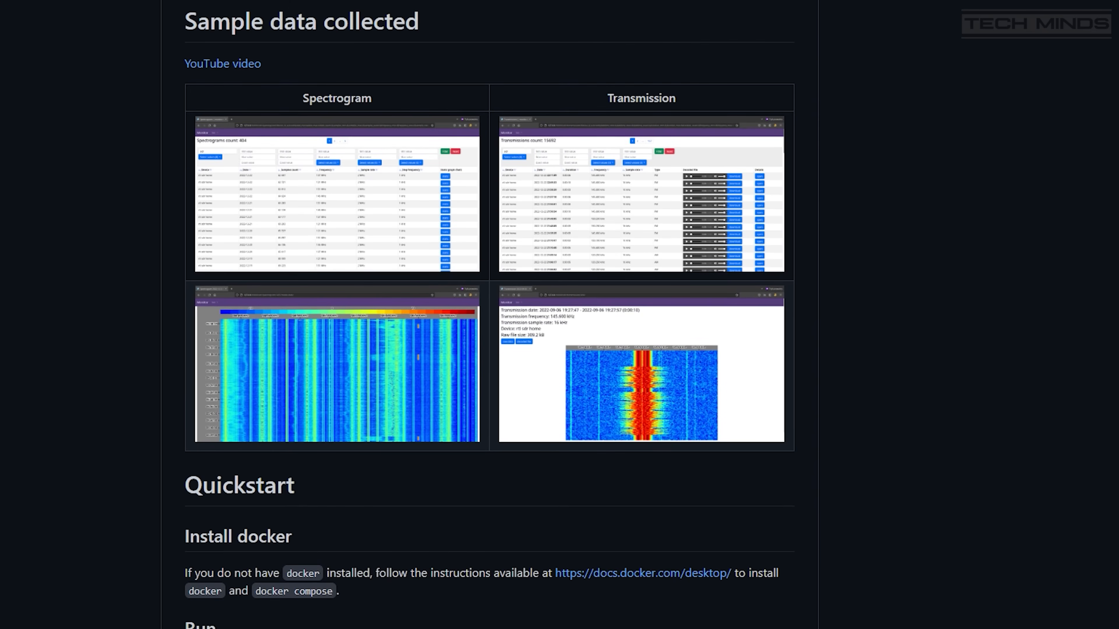
scroll("down", 3)
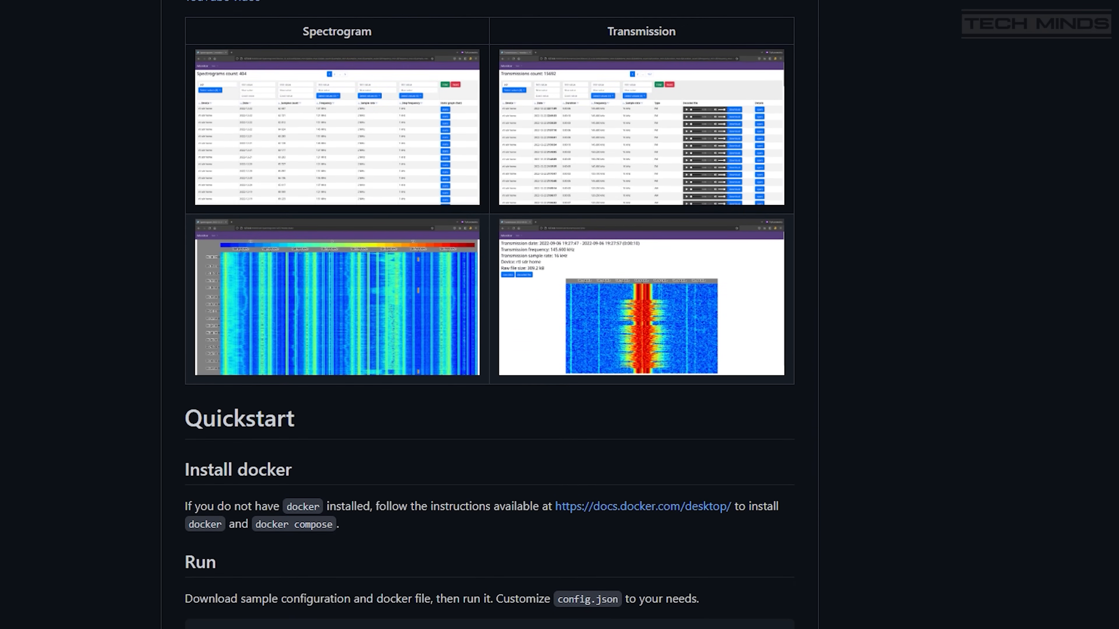
scroll("down", 3)
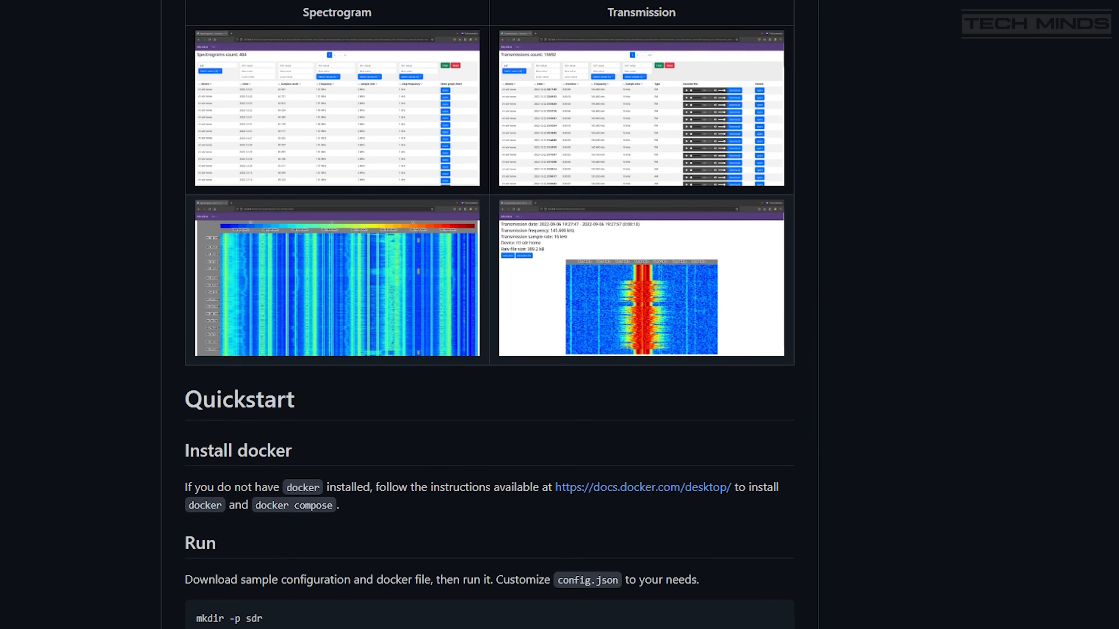
scroll("down", 3)
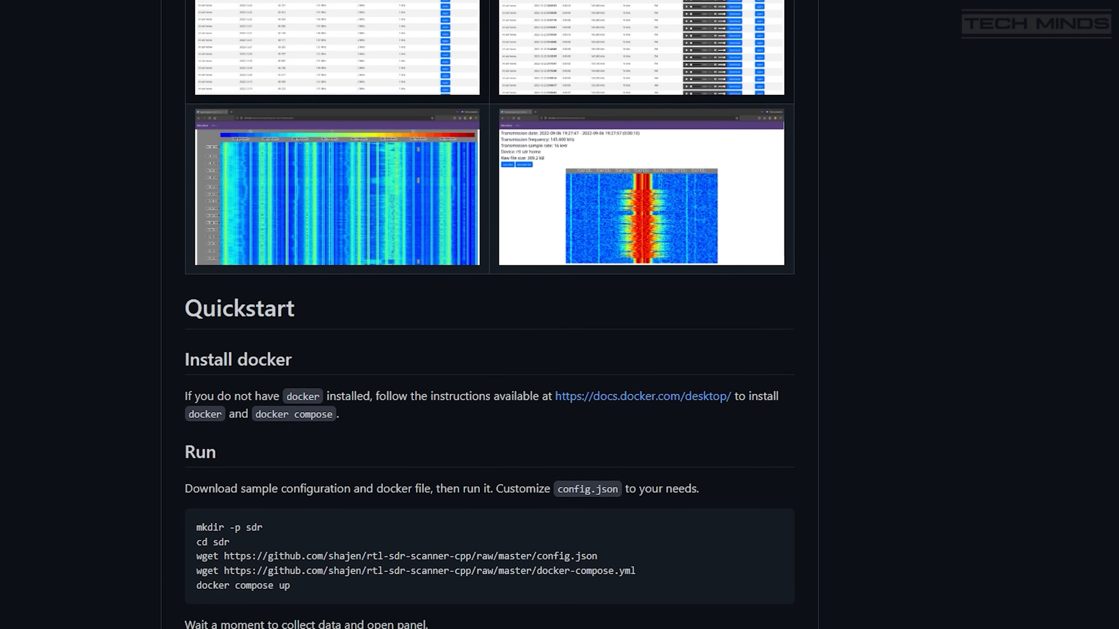
scroll("down", 3)
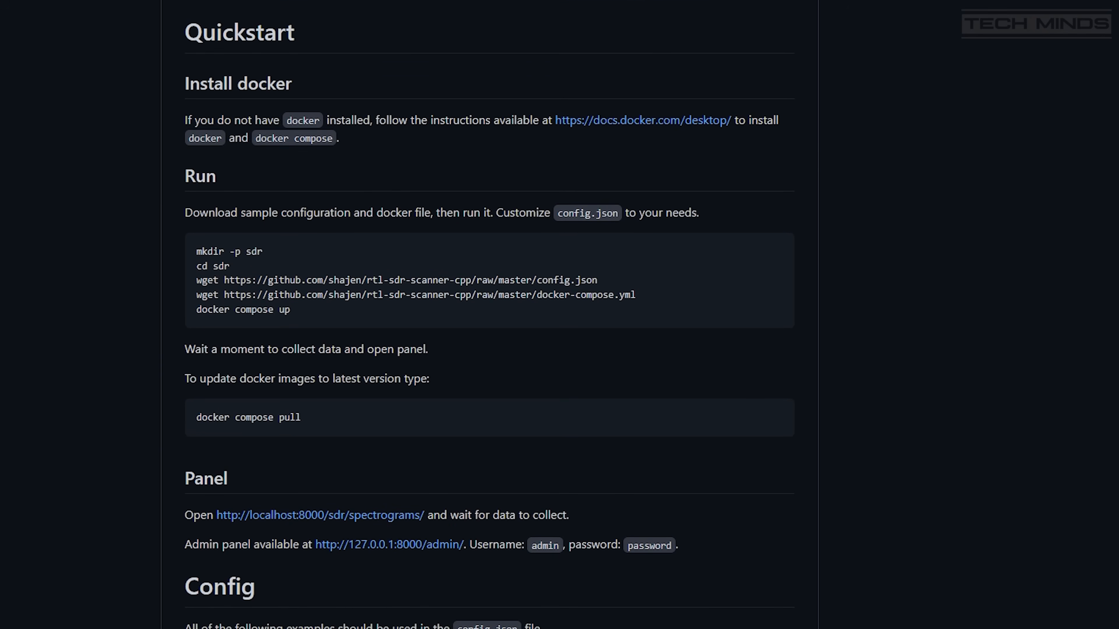
scroll("down", 3)
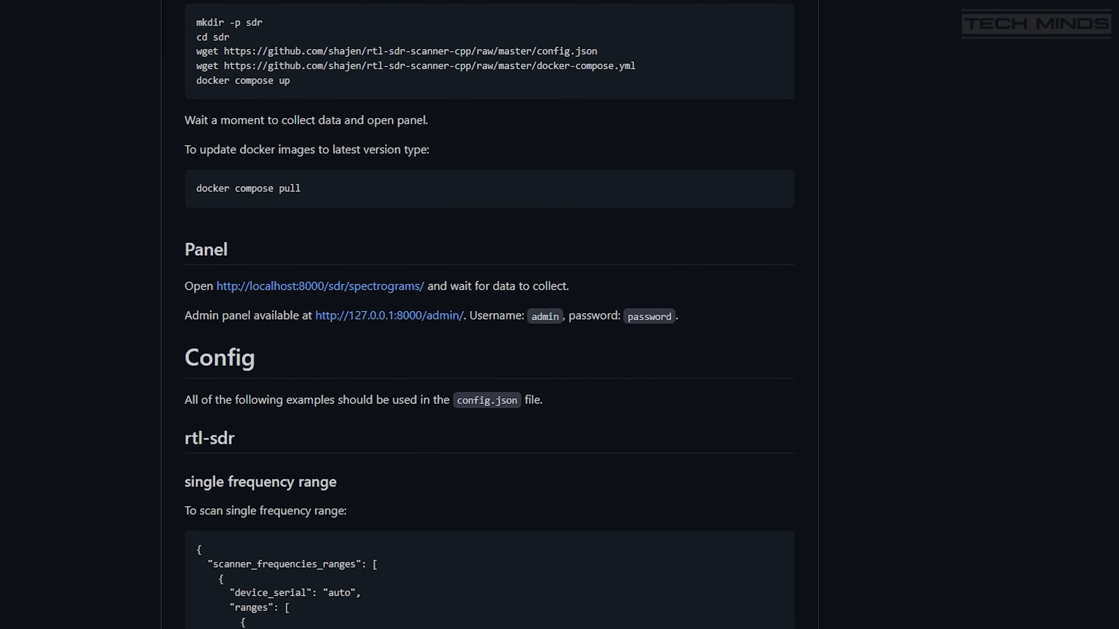
scroll("down", 3)
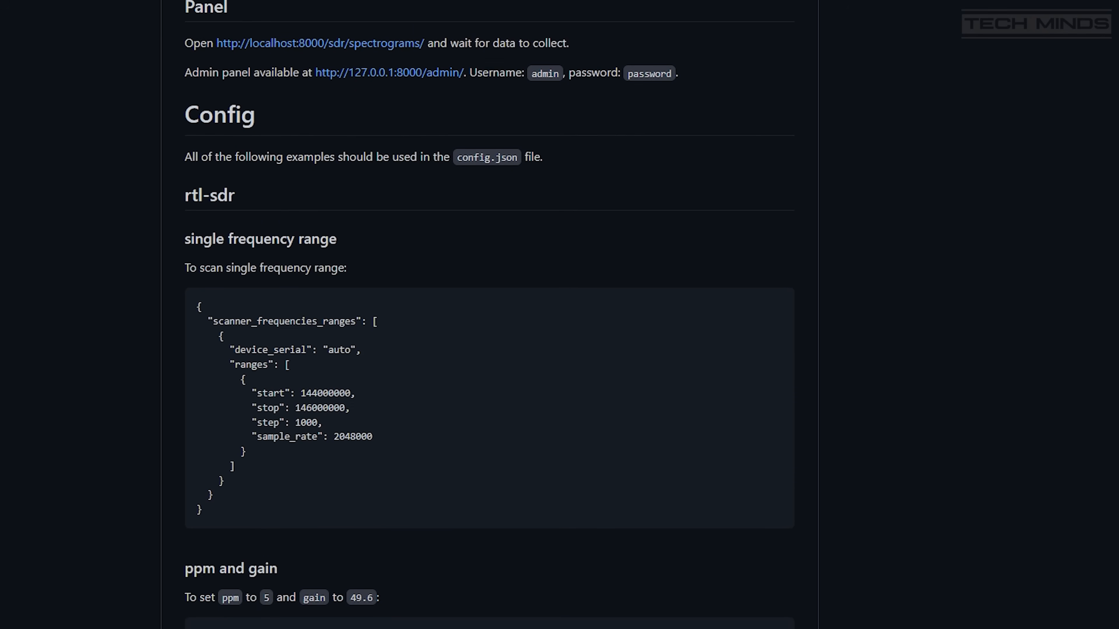
scroll("down", 3)
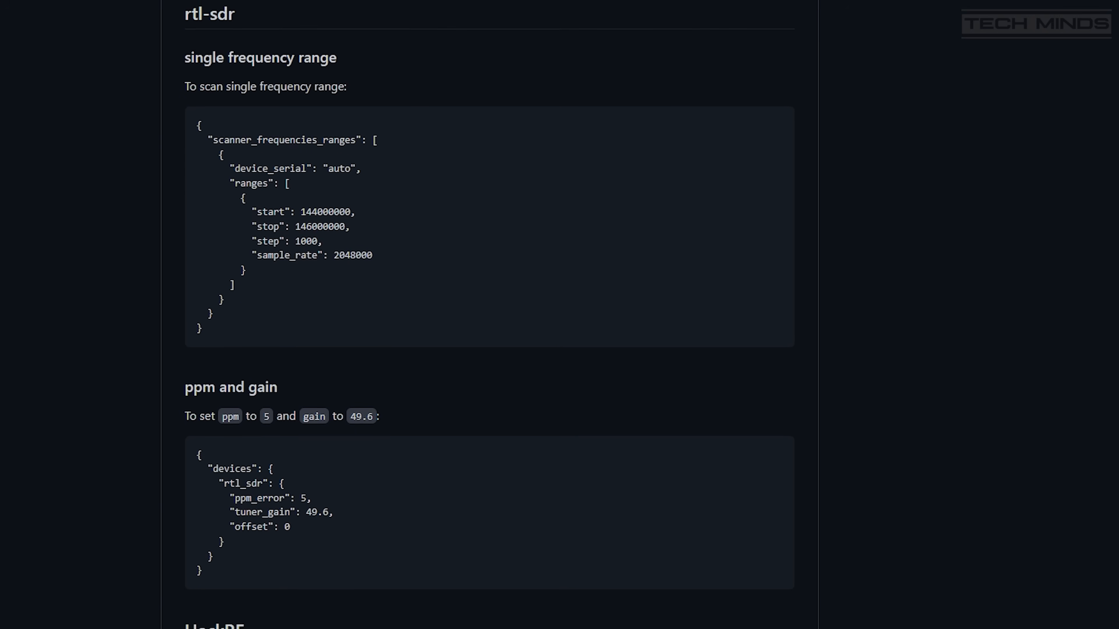
scroll("down", 3)
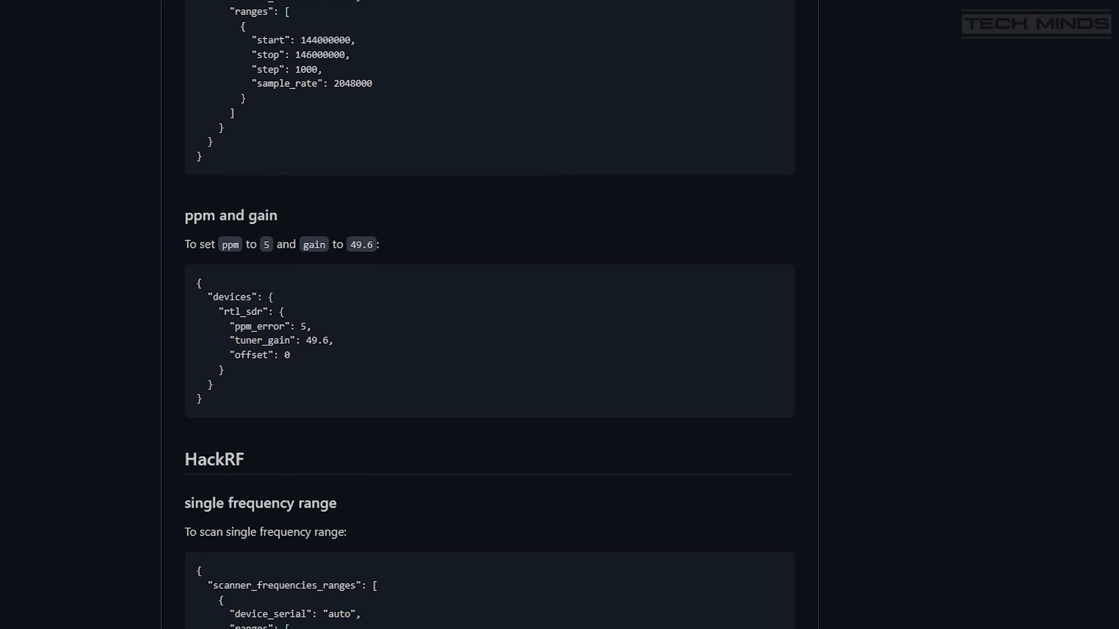
scroll("down", 3)
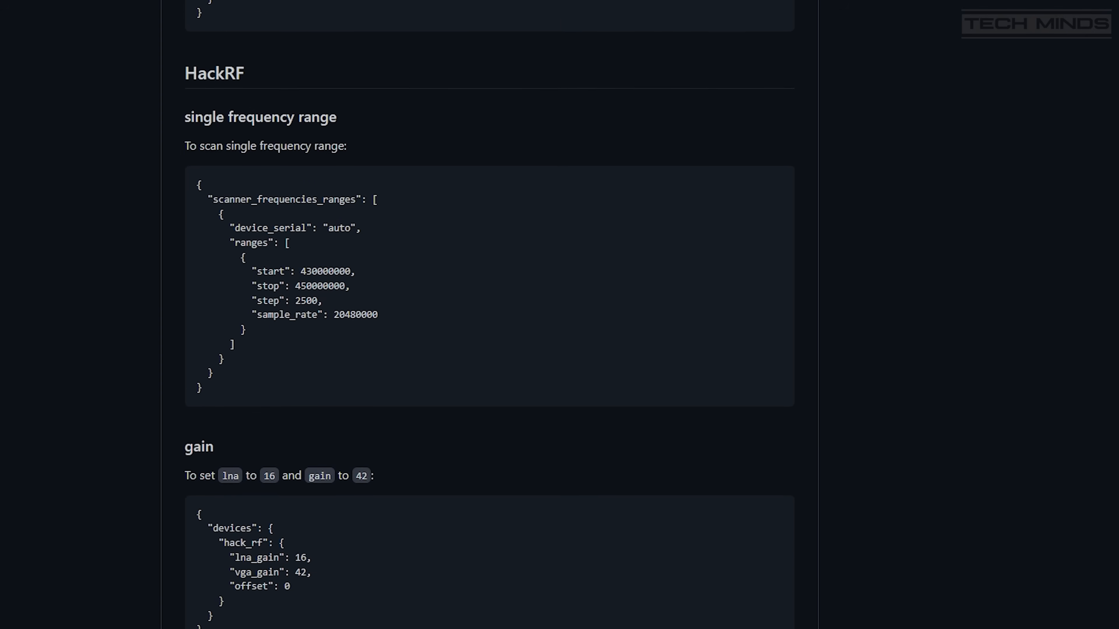
scroll("down", 3)
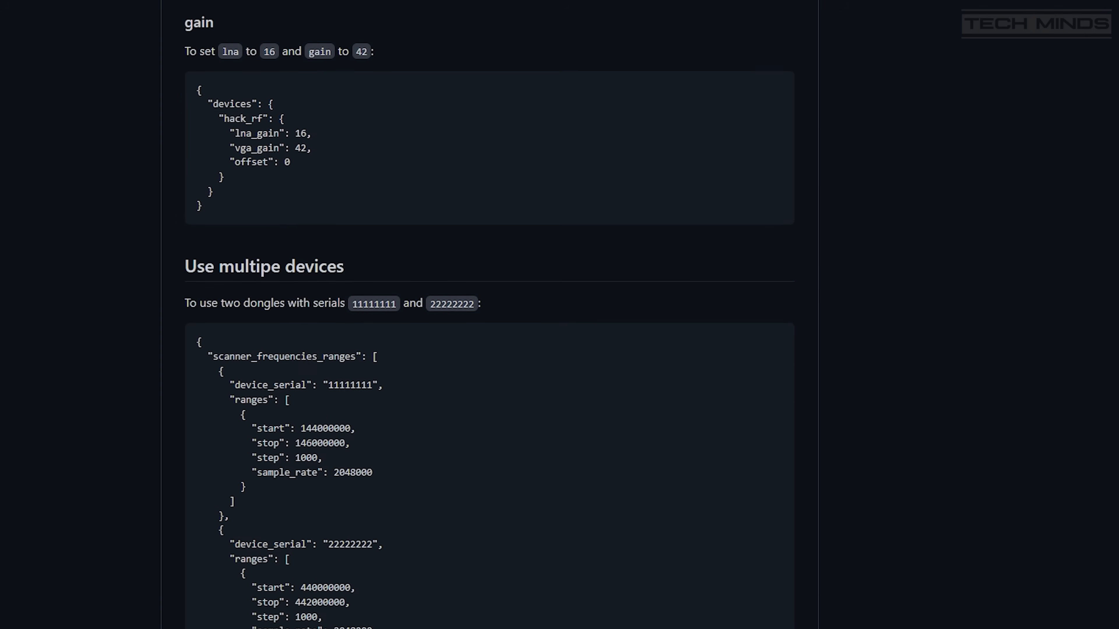
scroll("down", 3)
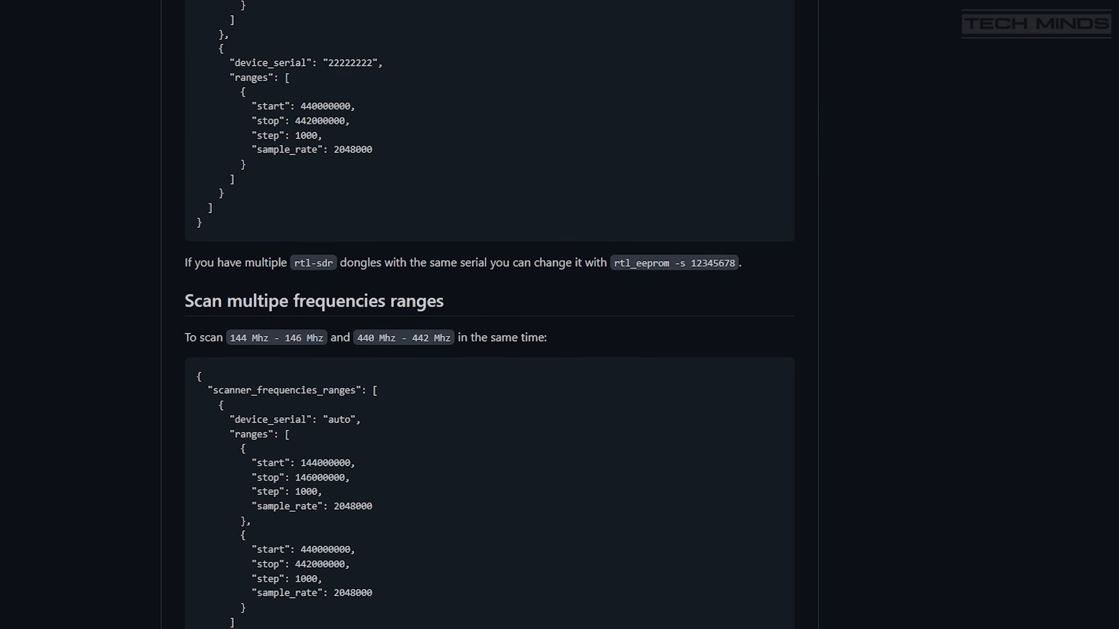
scroll("down", 3)
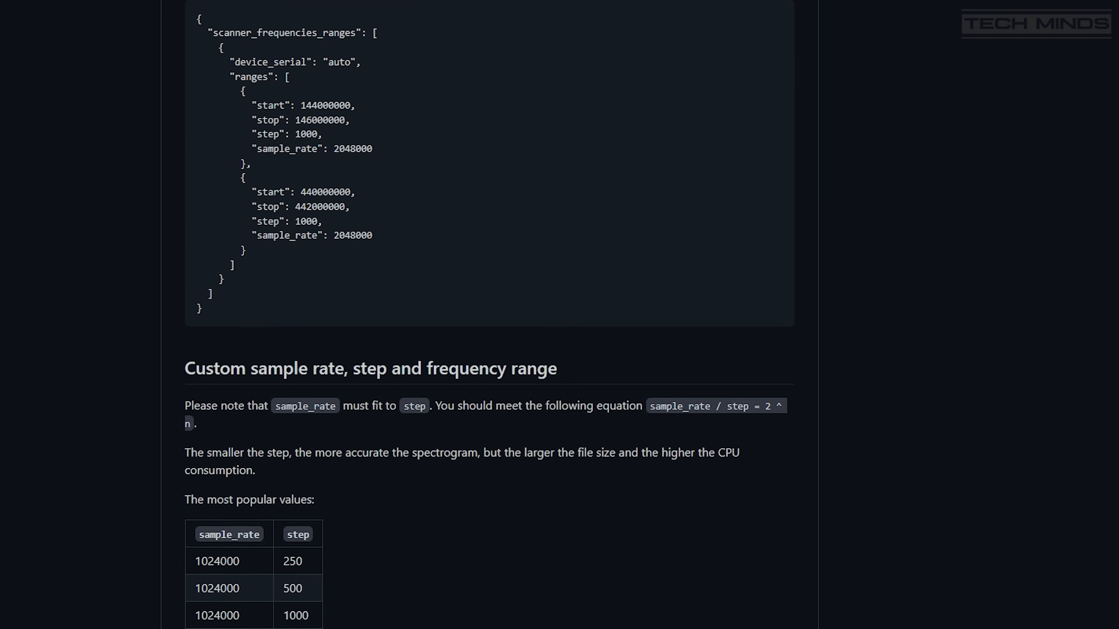
scroll("down", 3)
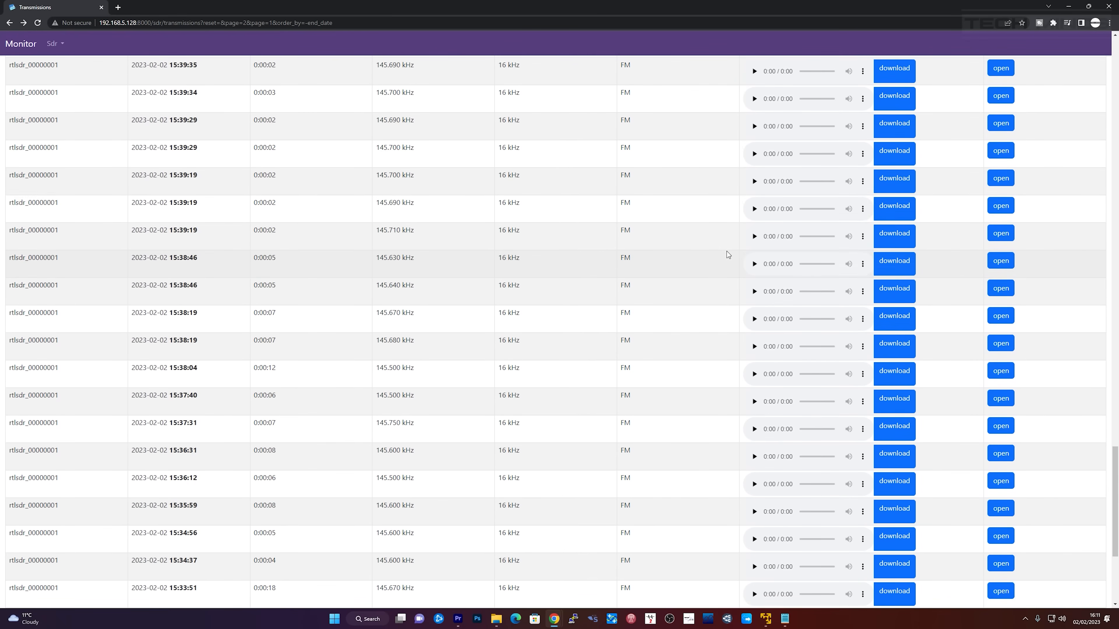
Go to page 2 of the 225 transmissions, listing FM recordings from about 15:27 to 15:34
scroll("down", 3)
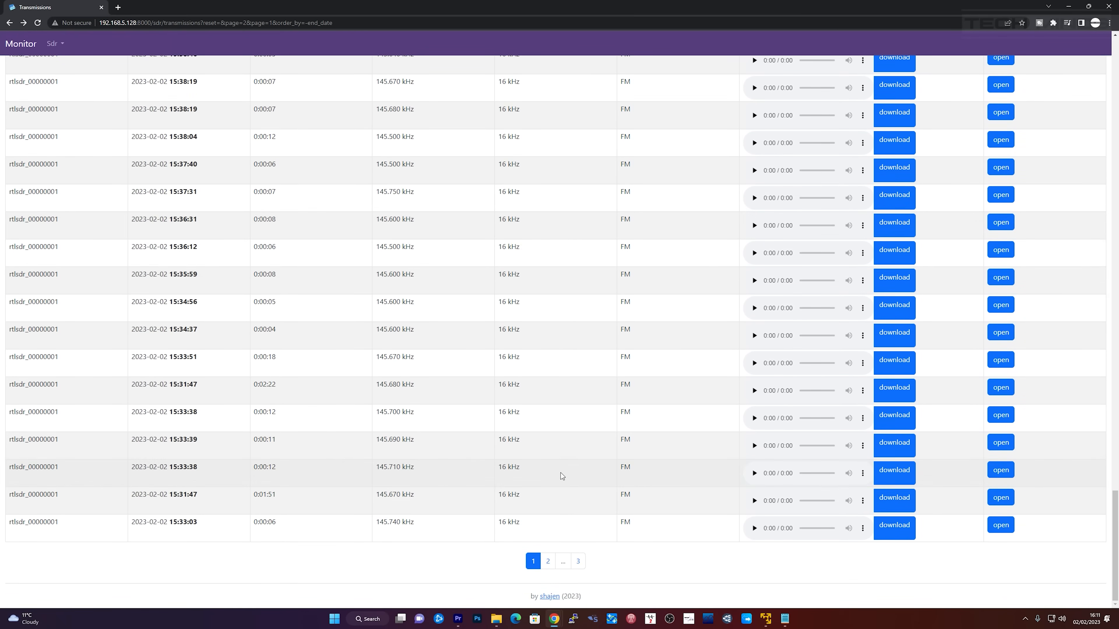
left_click(547, 561)
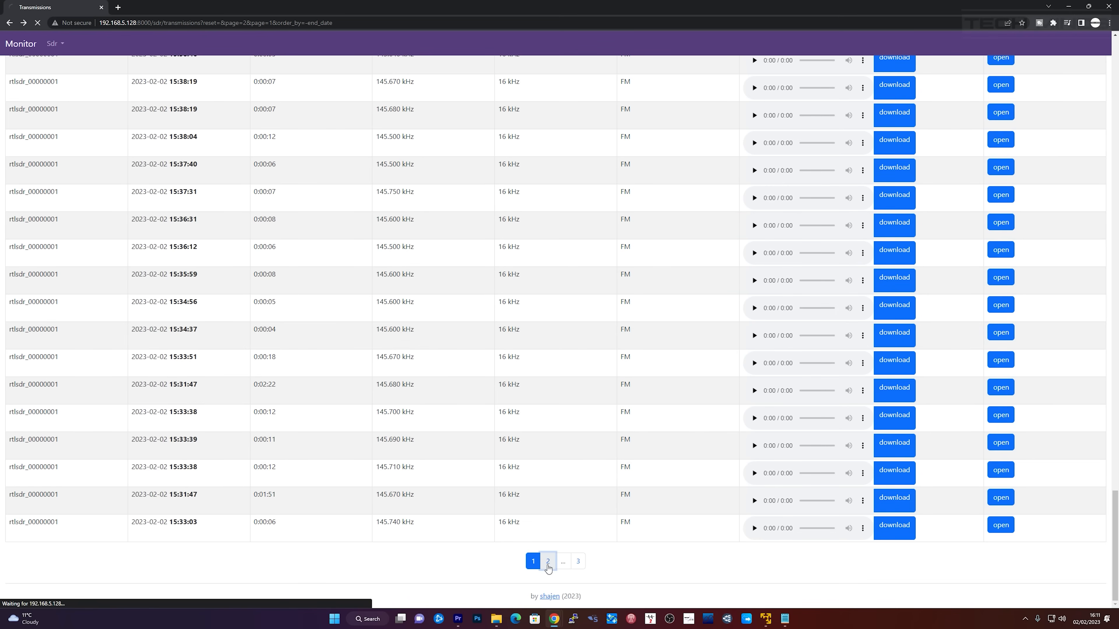
left_click(547, 561)
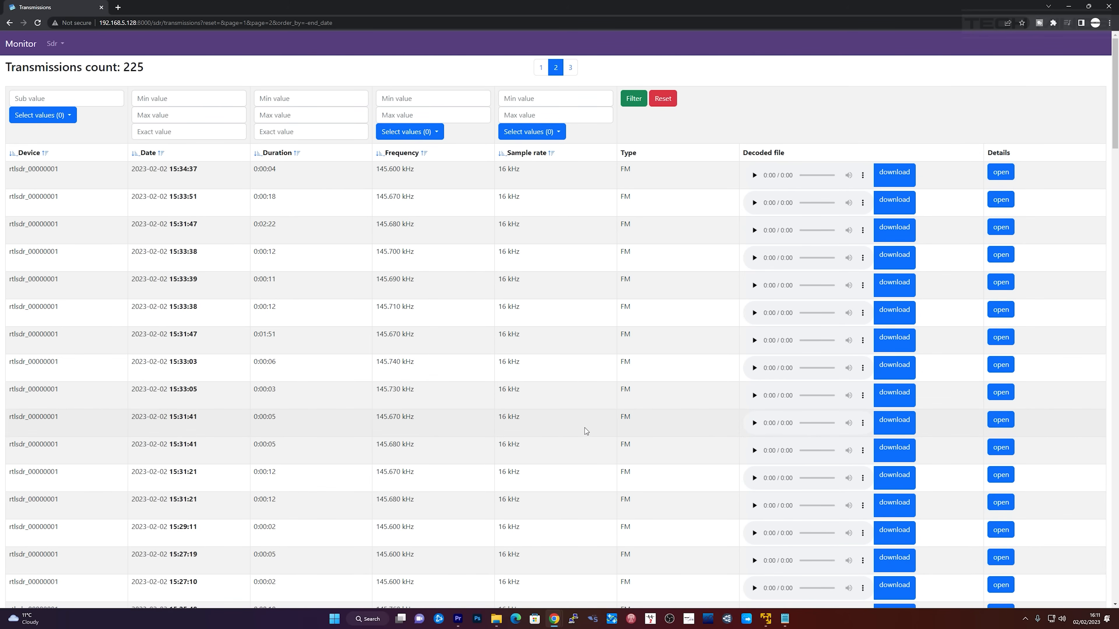
scroll("down", 3)
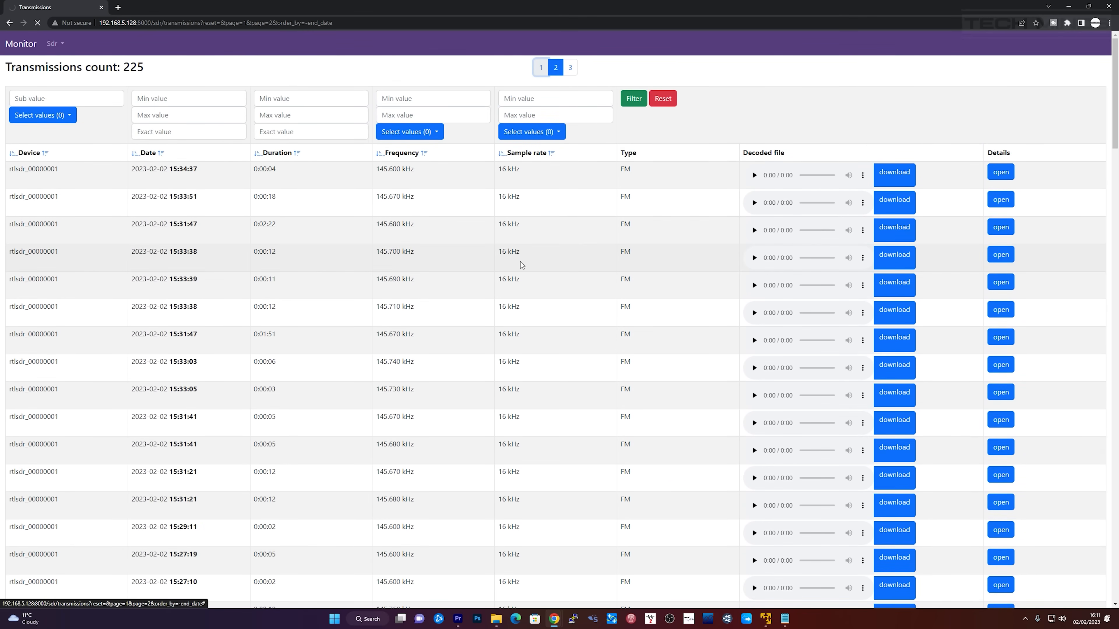
From page 1, filter transmissions to the 145.490–145.510 kHz range, leaving 8 recordings
left_click(533, 67)
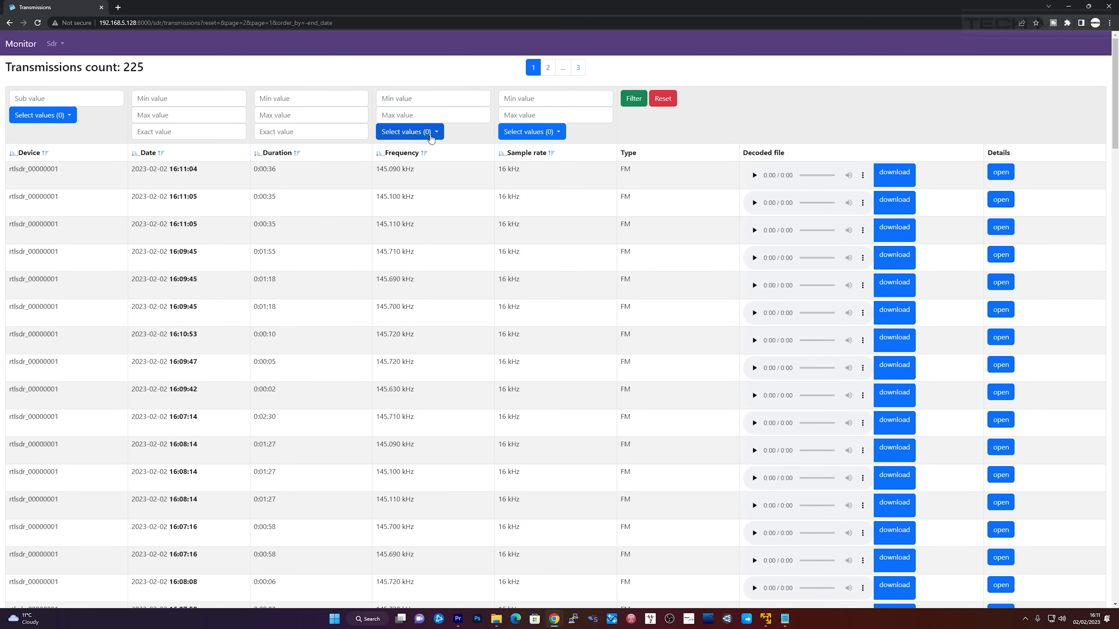
left_click(407, 131)
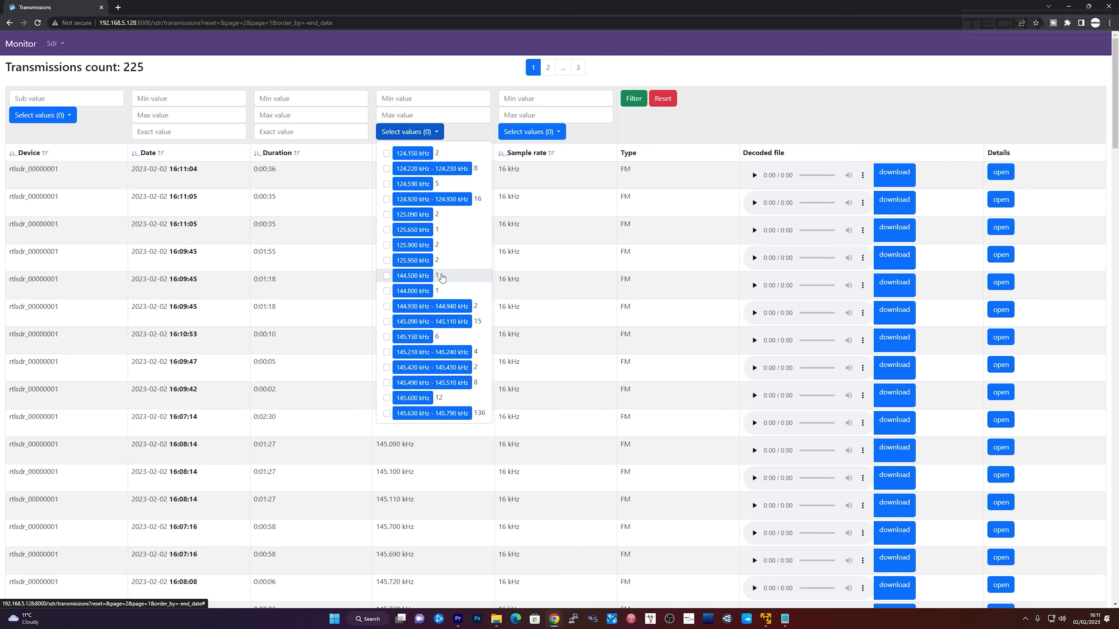
mouse_move(408, 317)
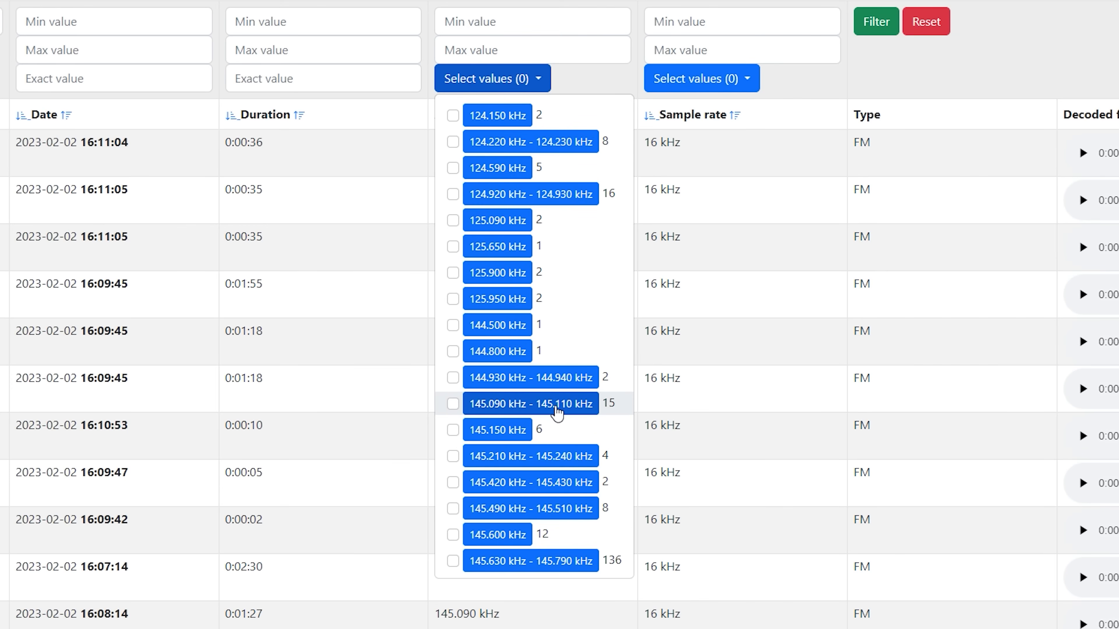
mouse_move(505, 509)
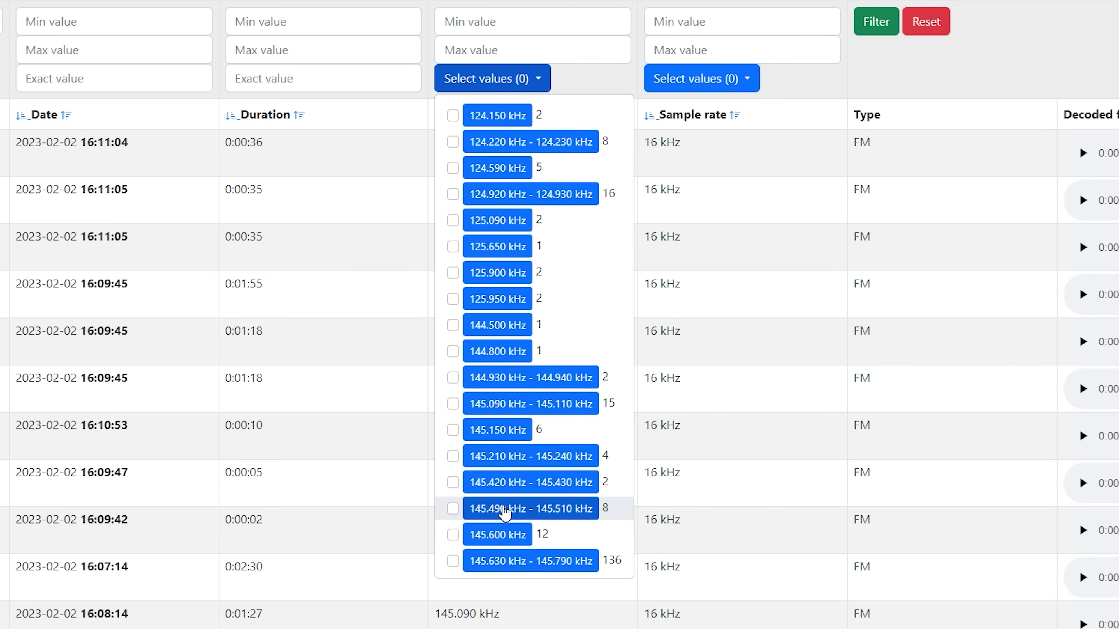
left_click(453, 509)
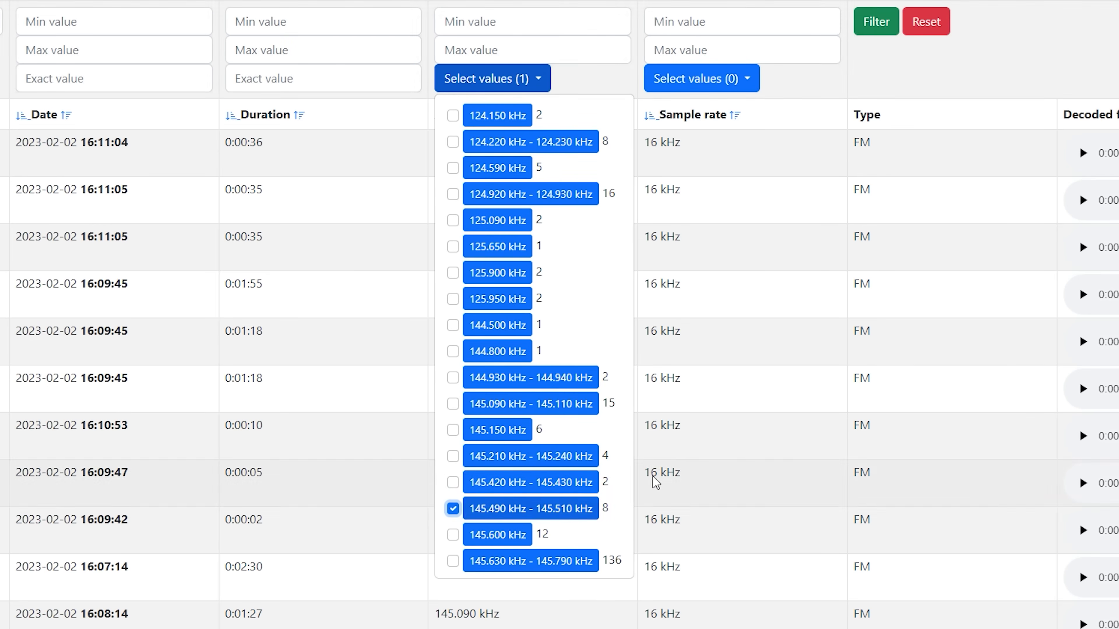
left_click(874, 21)
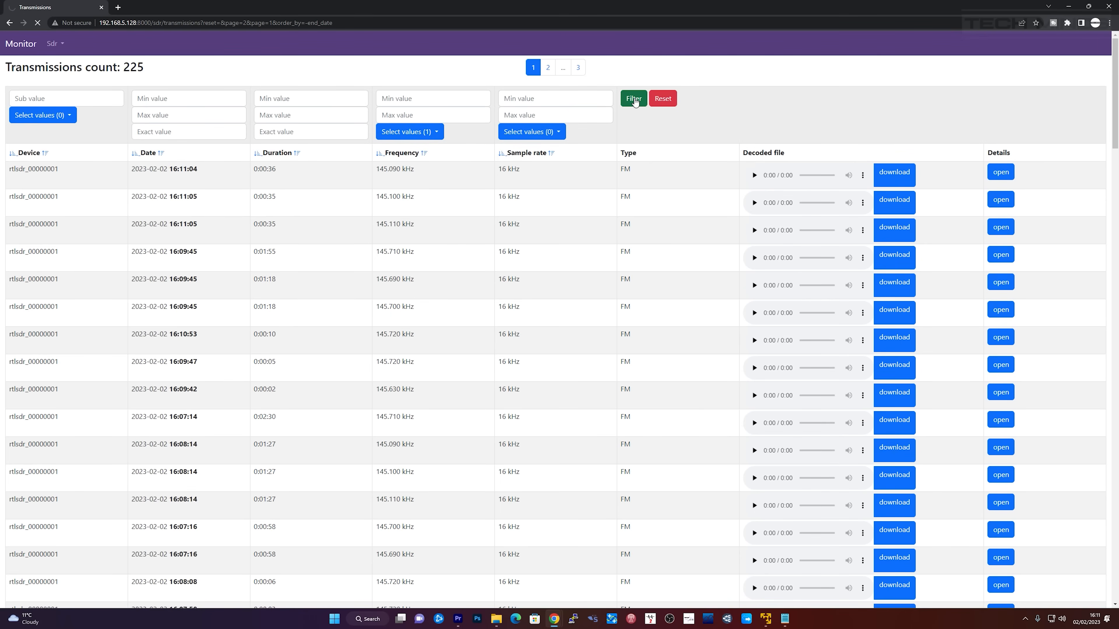
left_click(633, 98)
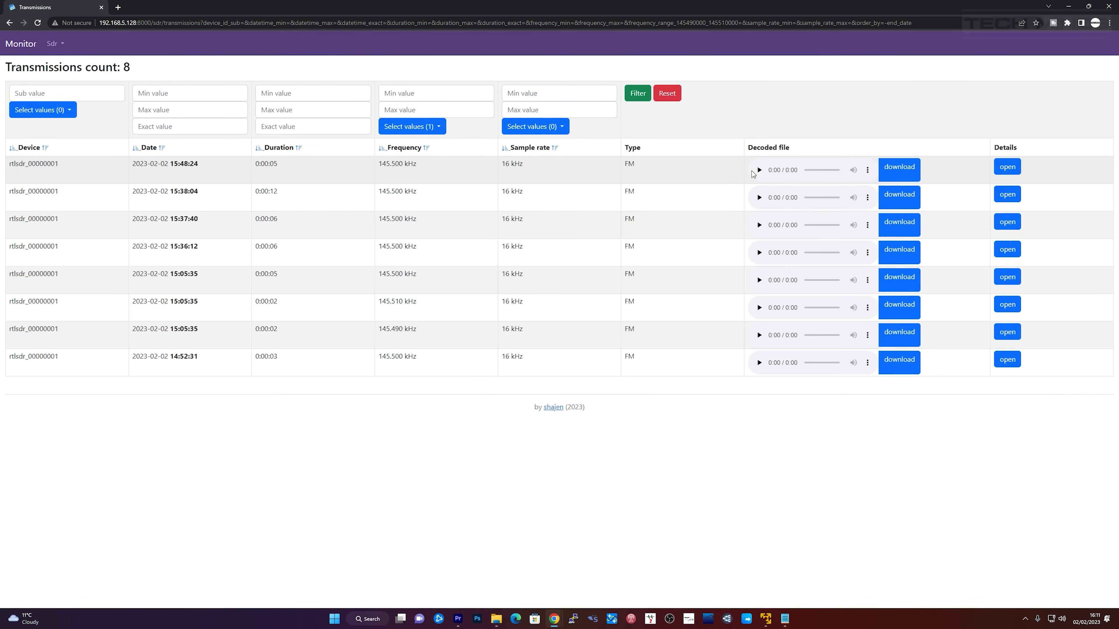
Play the first two filtered 145.490–145.510 kHz recordings one after another
left_click(759, 169)
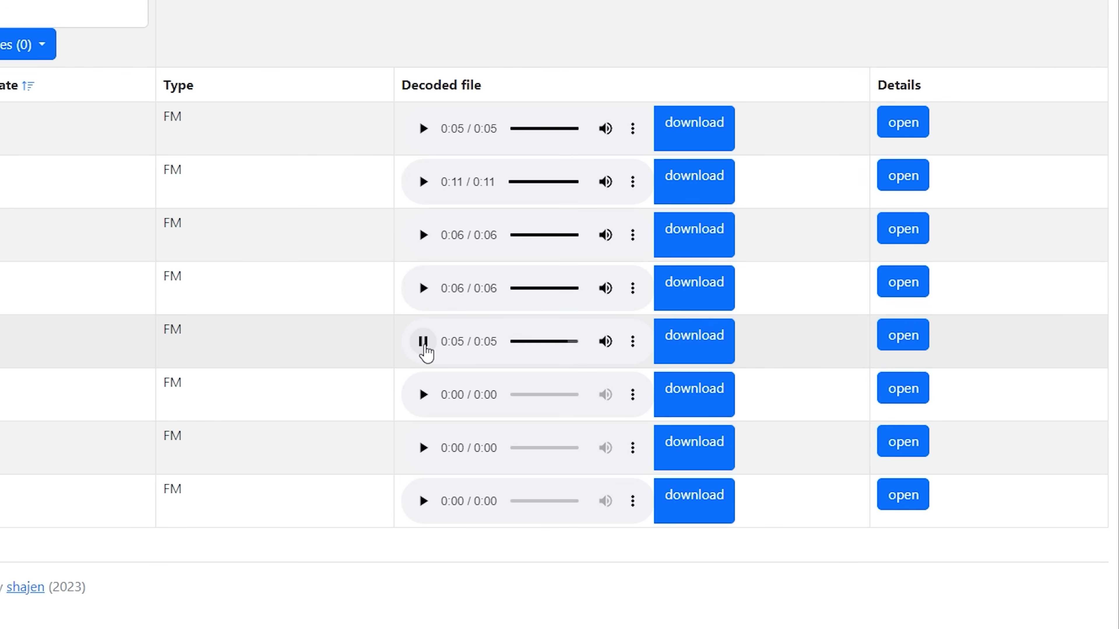
left_click(422, 501)
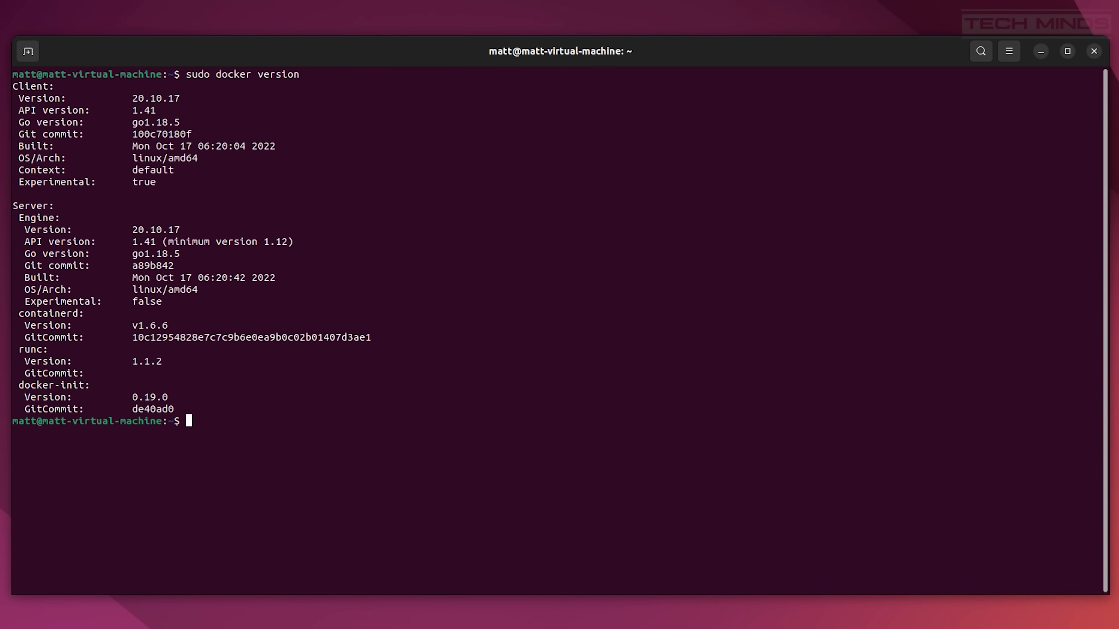
Run 'sudo docker version' and 'sudo docker compose version' to check installed versions
type("sudo docker ver")
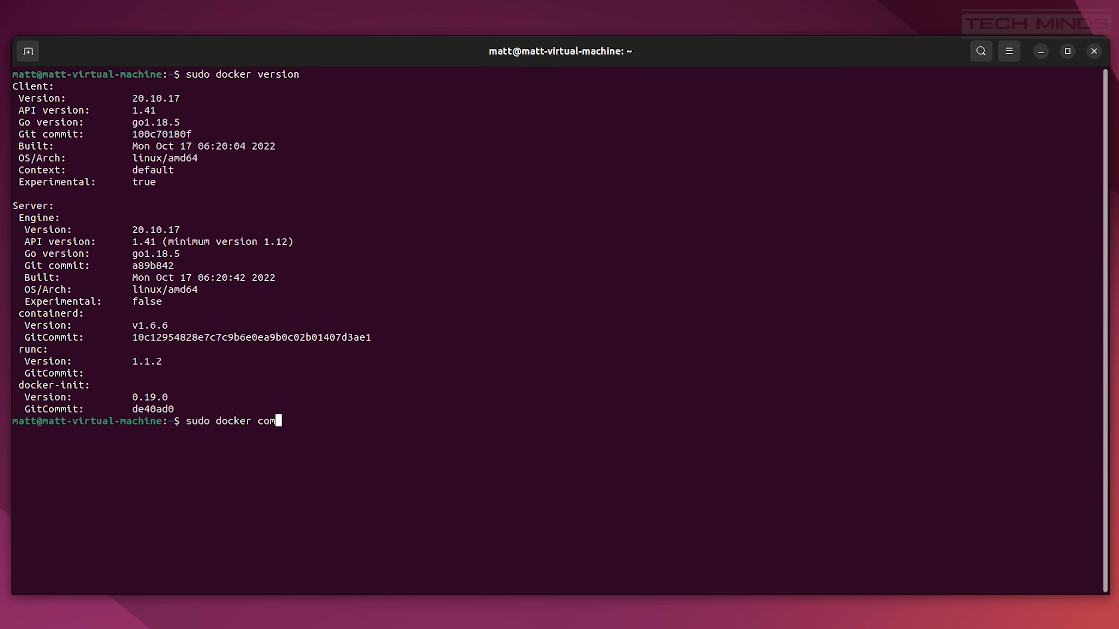
type("pose ver")
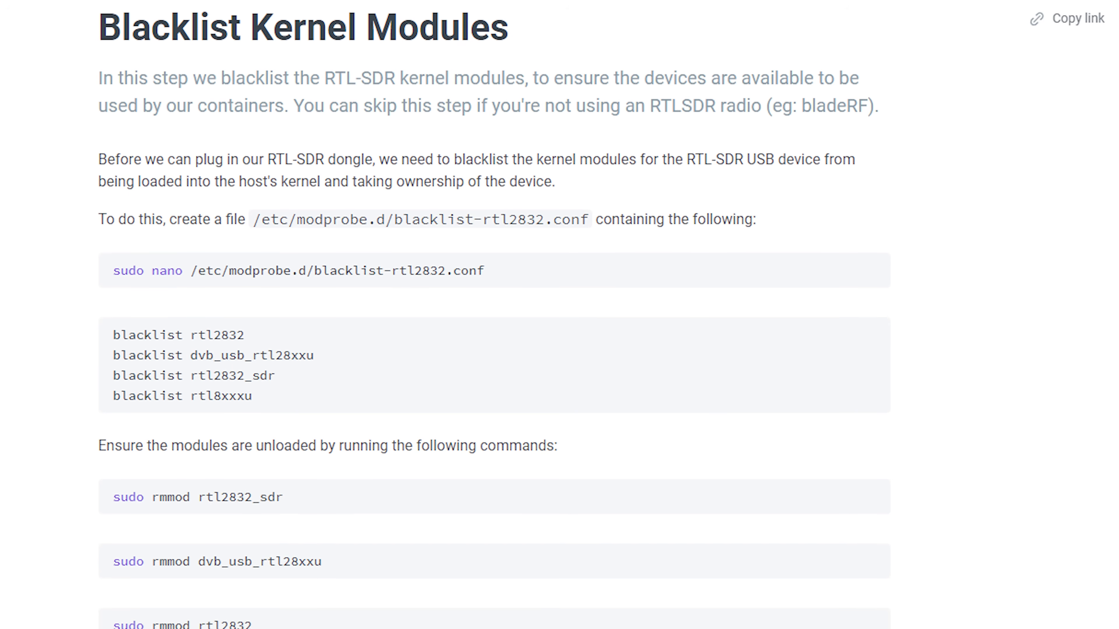
Scroll through the 'Blacklist Kernel Modules' steps in the SDR docs
scroll("down", 3)
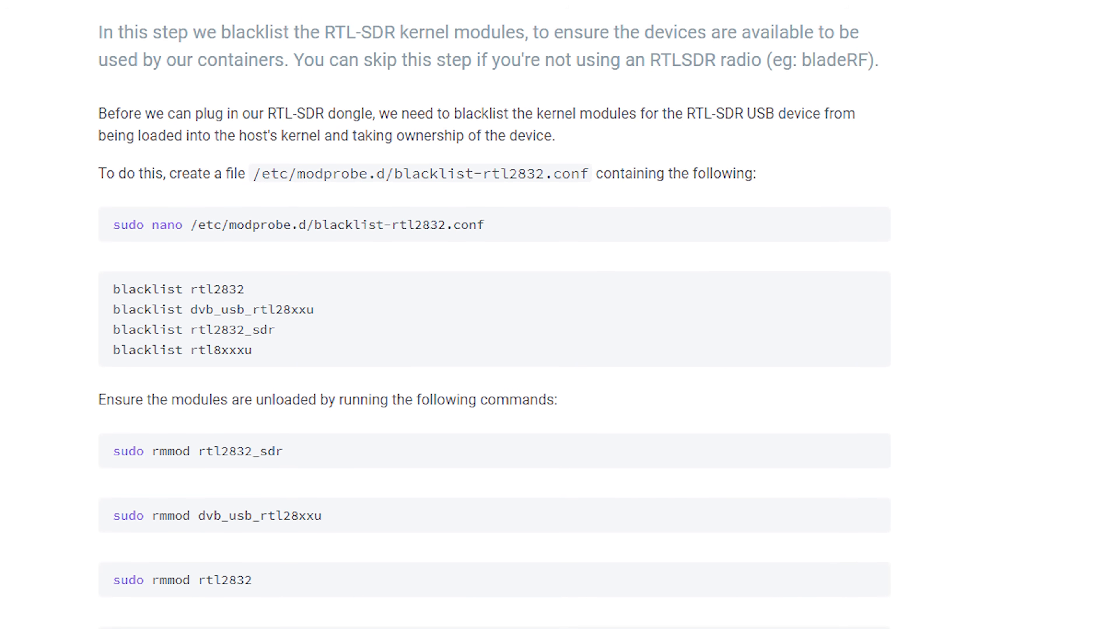
scroll("down", 3)
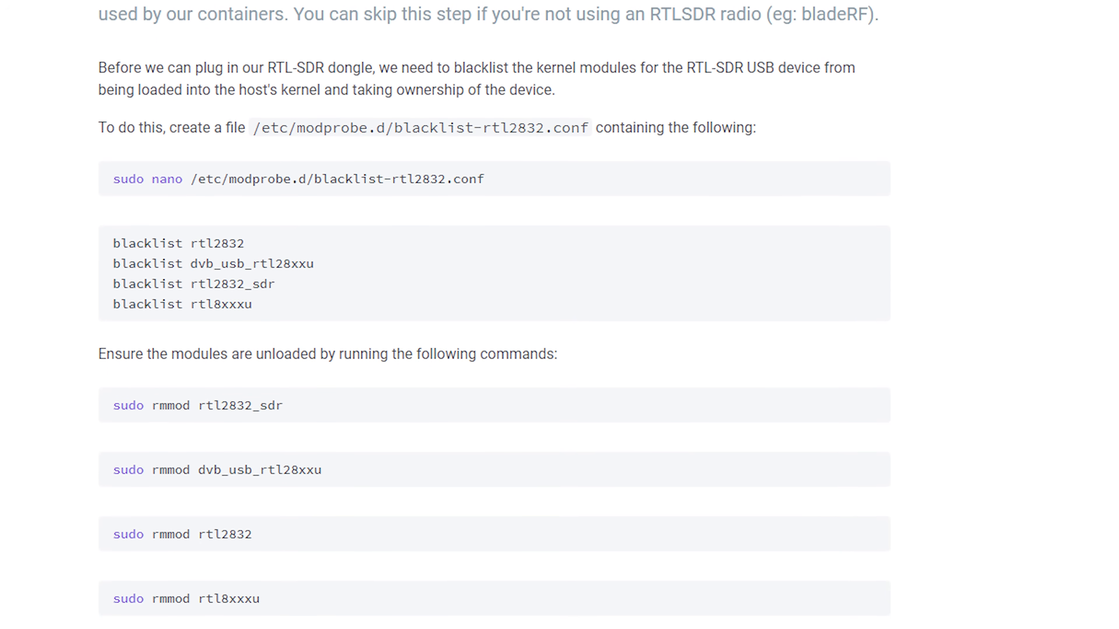
scroll("down", 3)
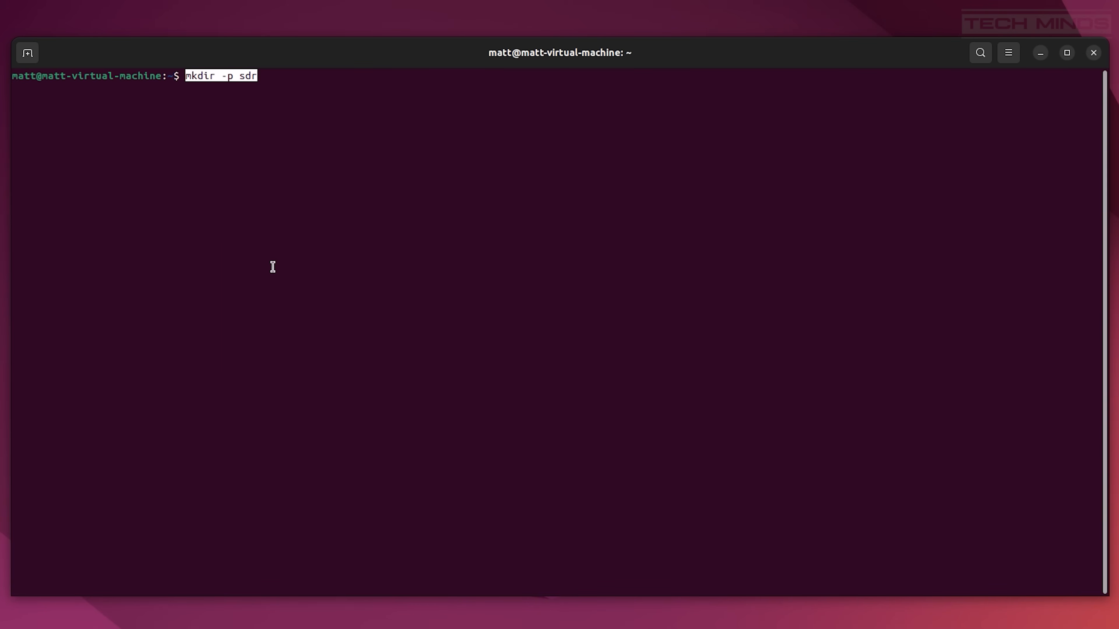
Enter the sdr folder and launch the scanner containers with 'docker compose up'
type("cd sdr")
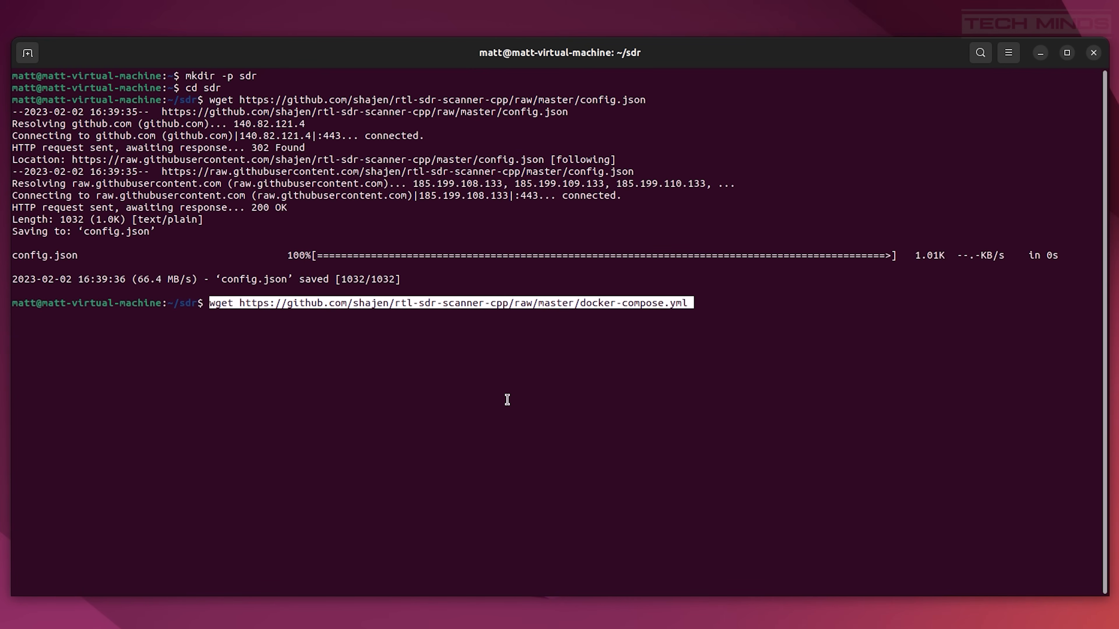
type("docker compose up")
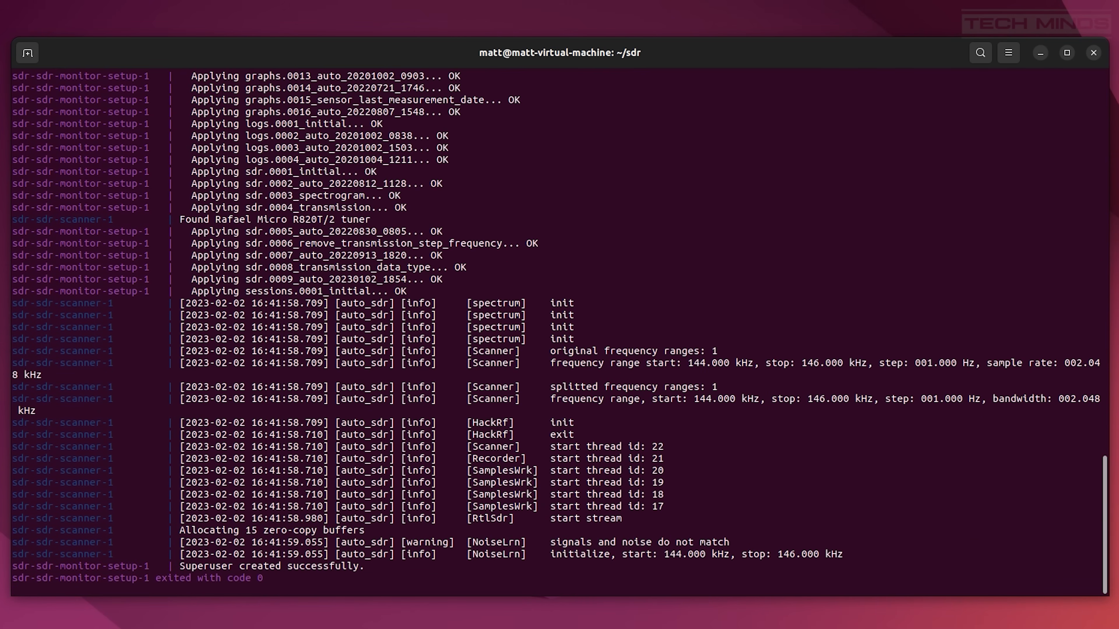
Scroll the docker compose log to confirm the scanner initialised and the superuser was created
scroll("down", 3)
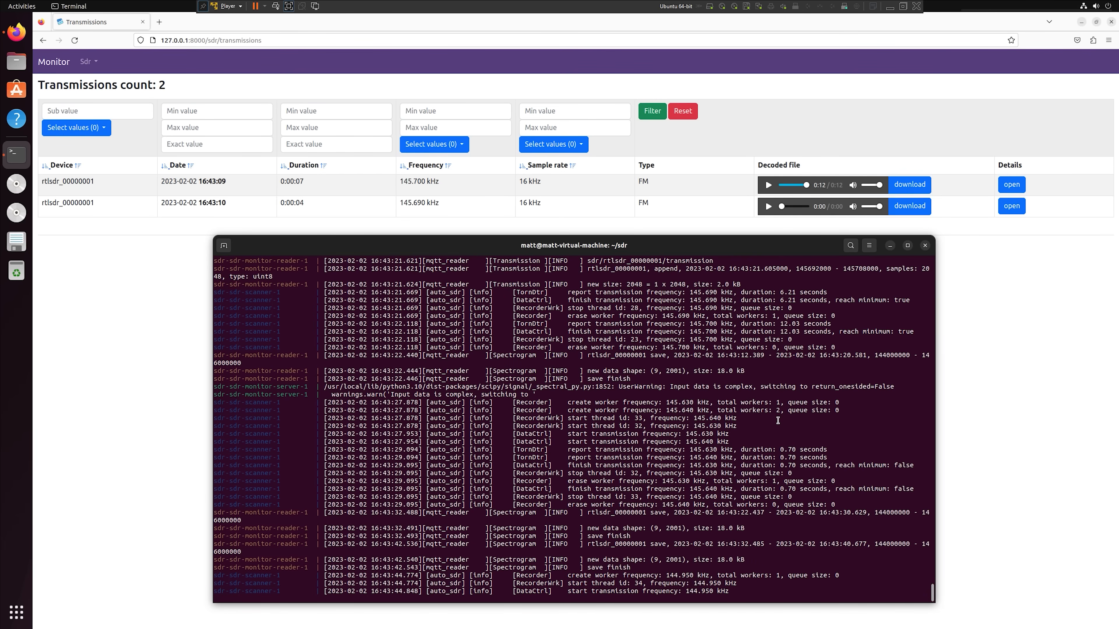
Scroll the container log to the average-duration summary for 144.930–145.710 kHz while the two transmissions stay listed
scroll("down", 3)
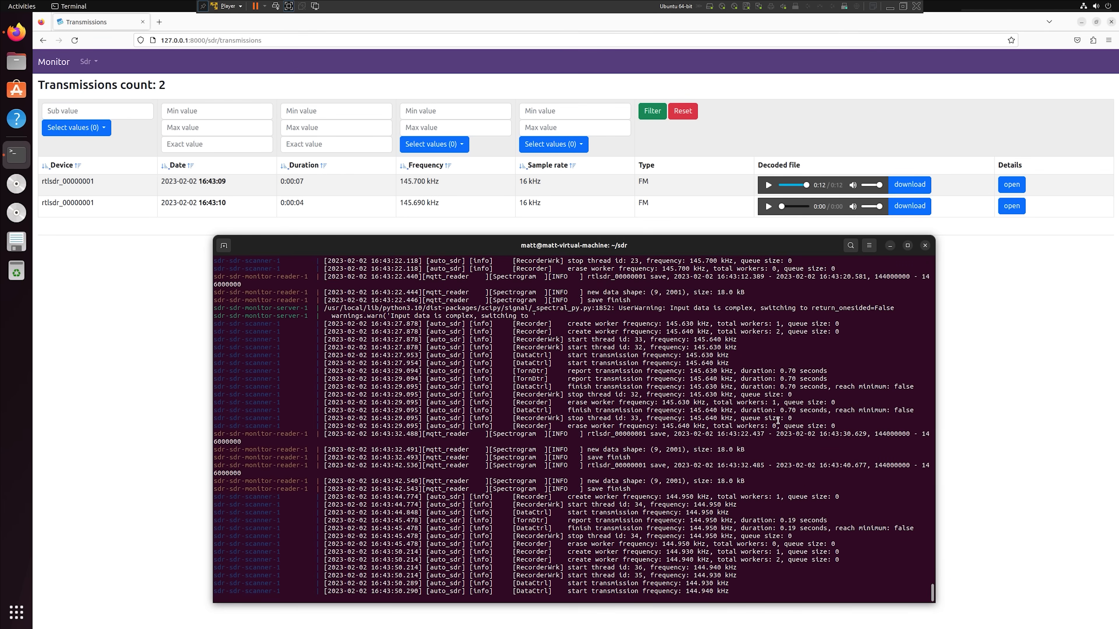
scroll("down", 3)
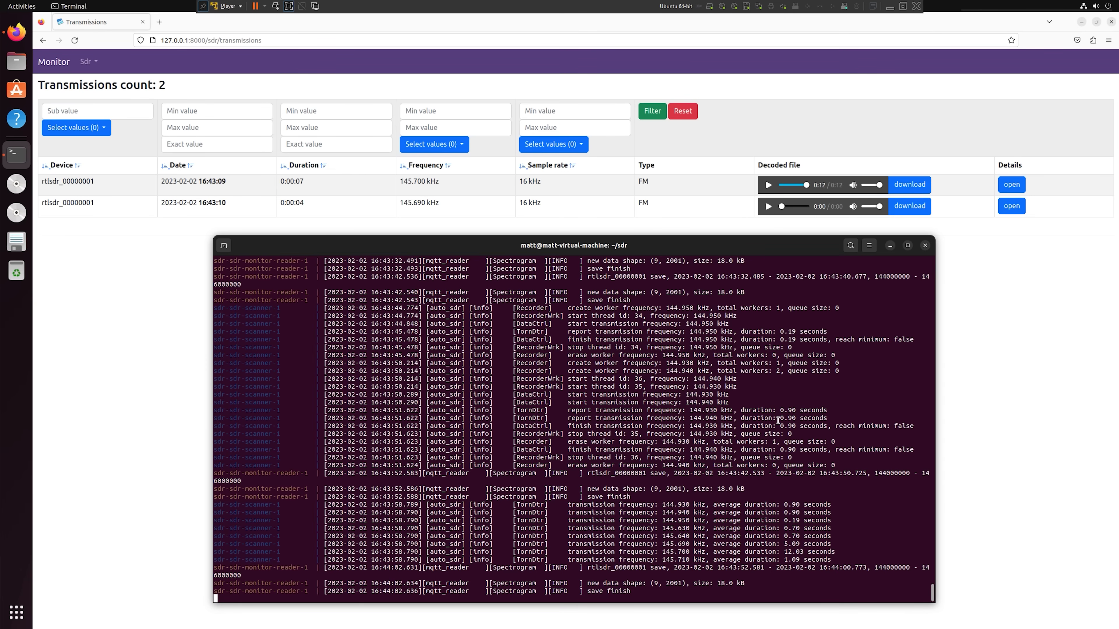
scroll("down", 3)
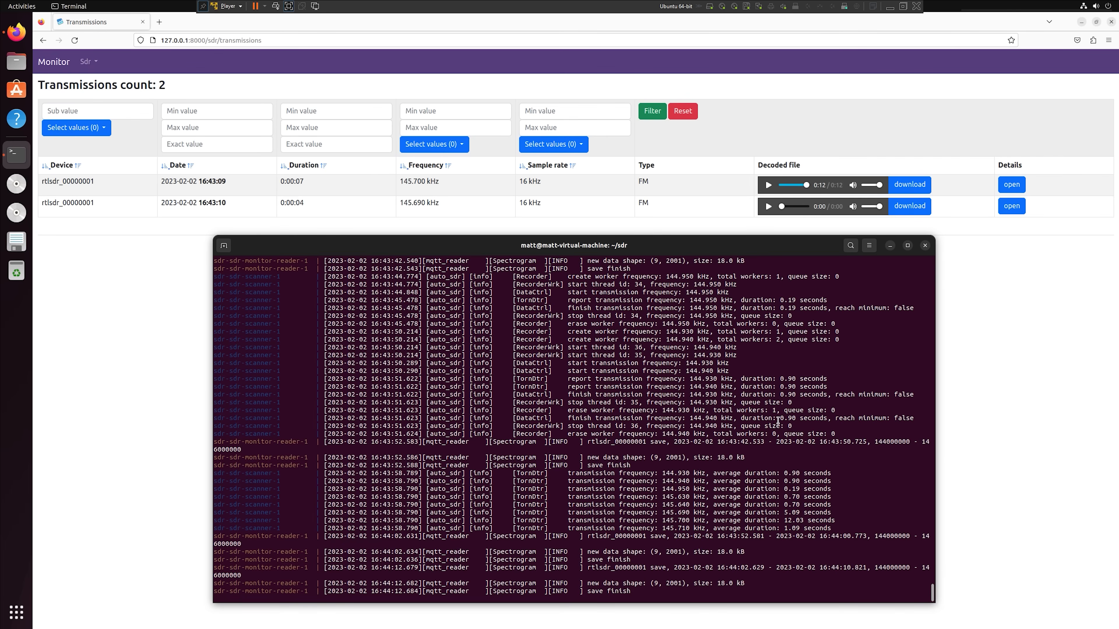
mouse_move(377, 79)
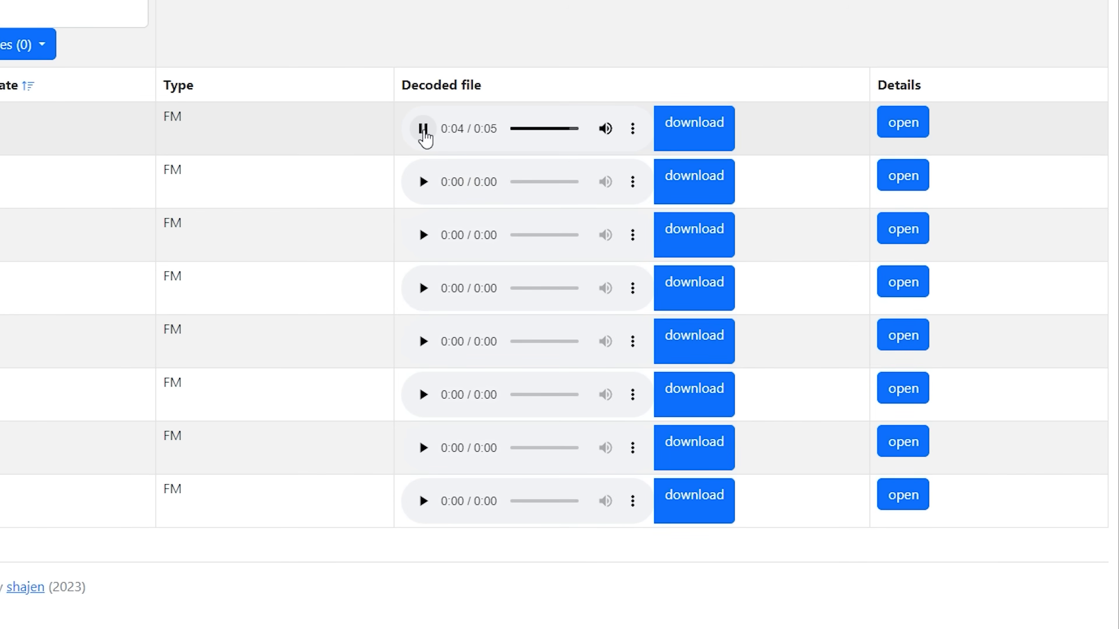
Play the first row's decoded FM recording, then one further down the eight-row list
left_click(422, 181)
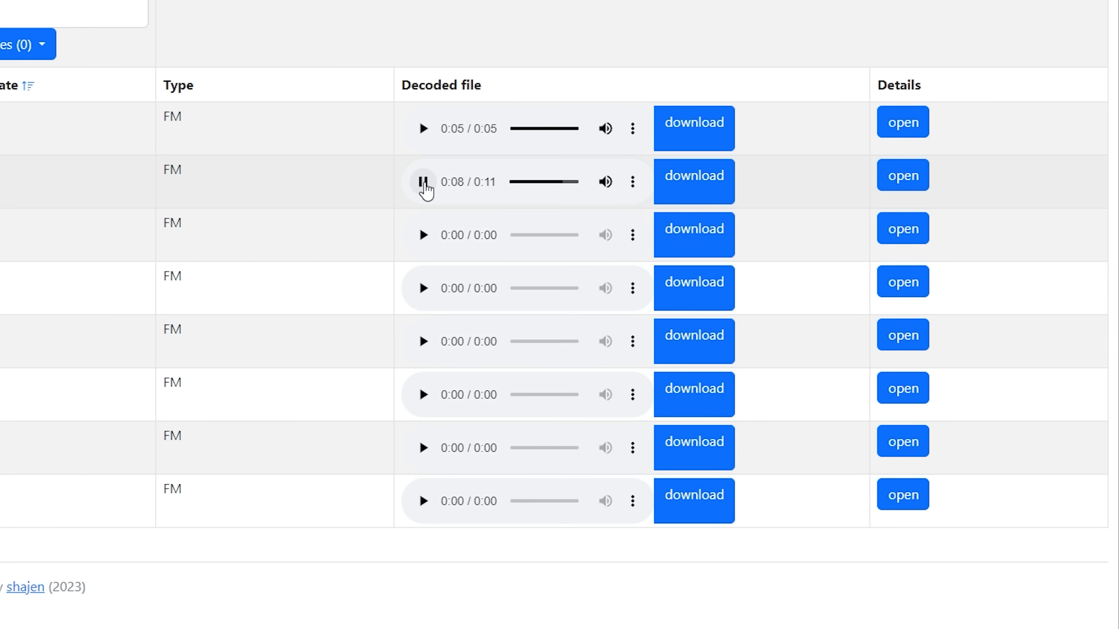
left_click(422, 341)
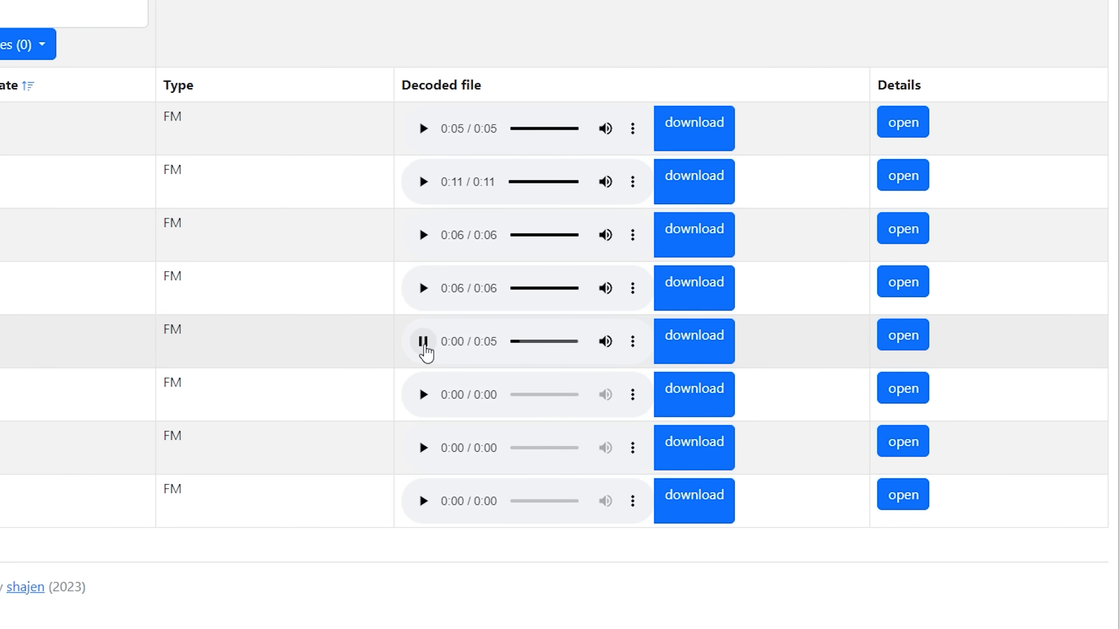